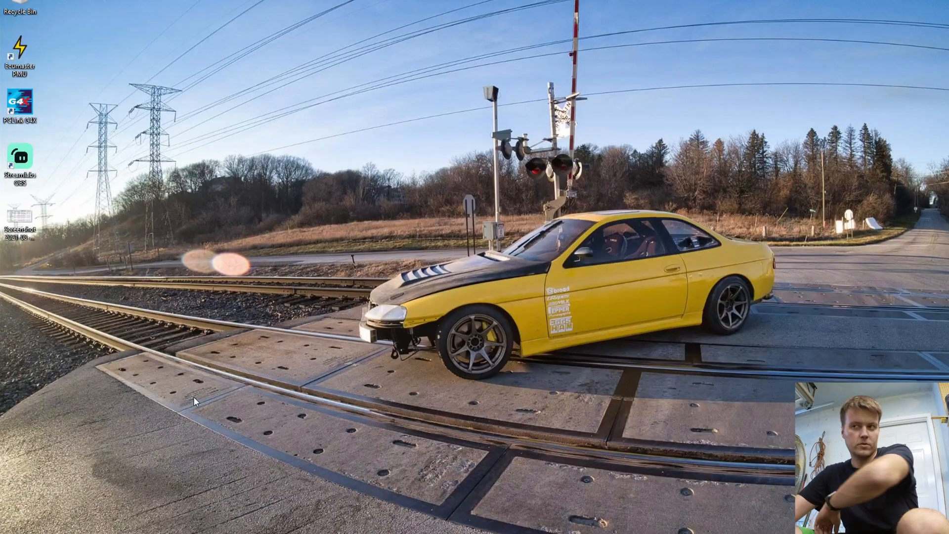
# Launch the Ecumaster PMU client and choose to open an existing project.
pyautogui.doubleClick(21, 44)
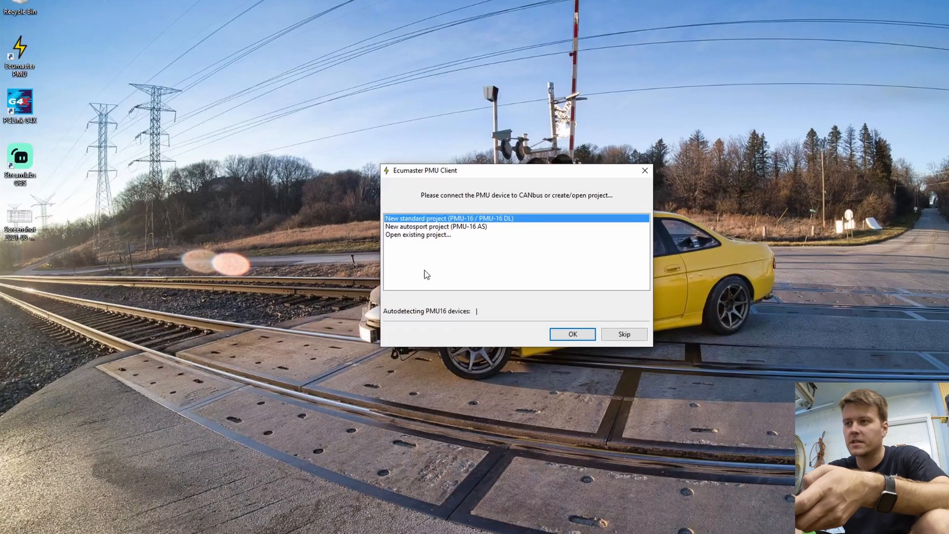
pyautogui.moveTo(454, 314)
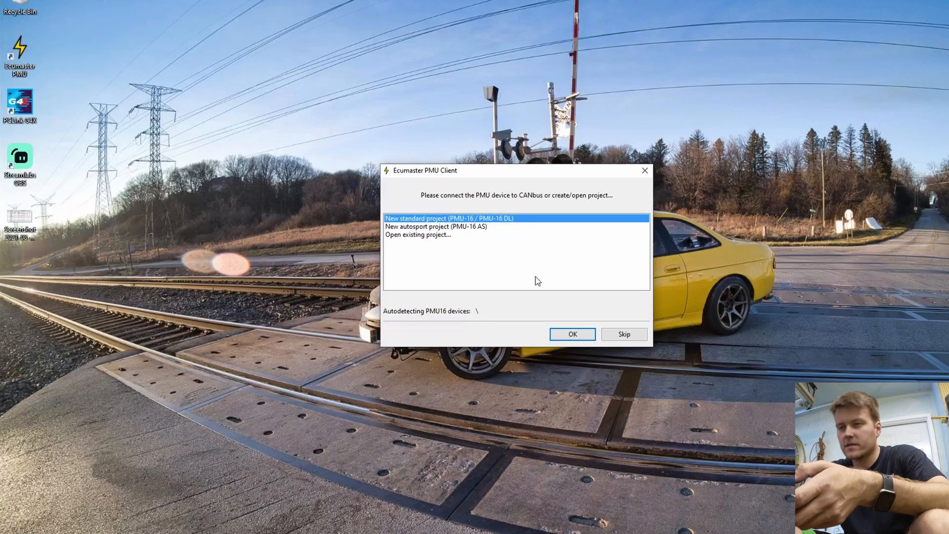
pyautogui.click(431, 236)
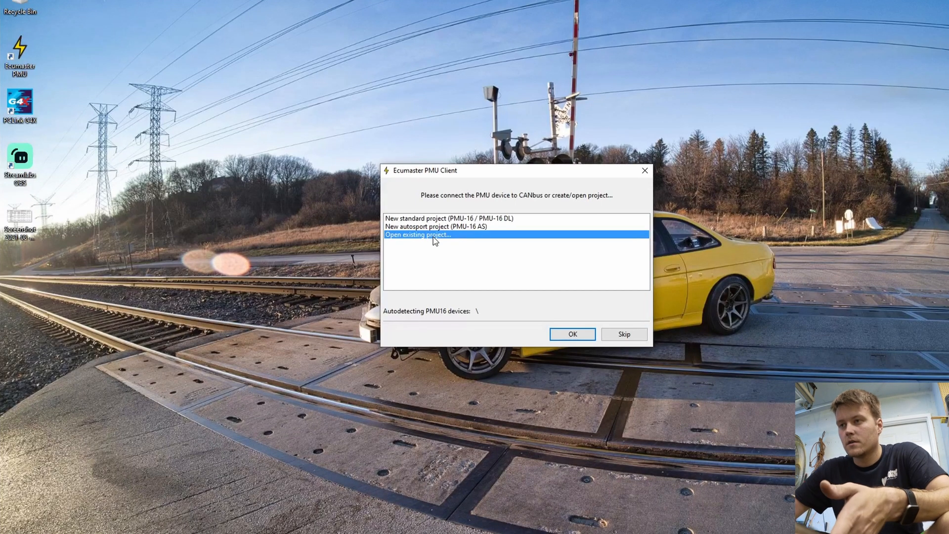
pyautogui.moveTo(541, 298)
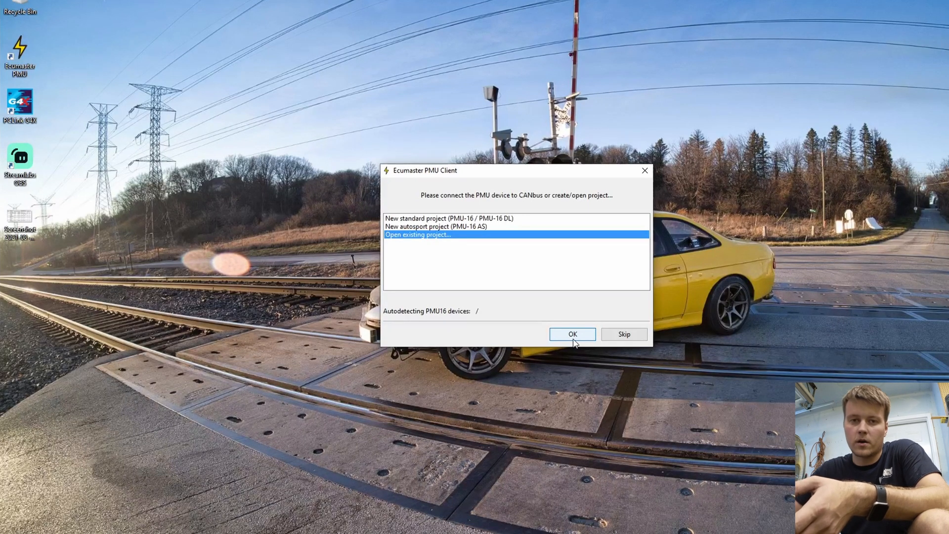
# Confirm the choice and scroll the Open Project list toward the latest FlyingNimbusProject .pmu file.
pyautogui.click(572, 334)
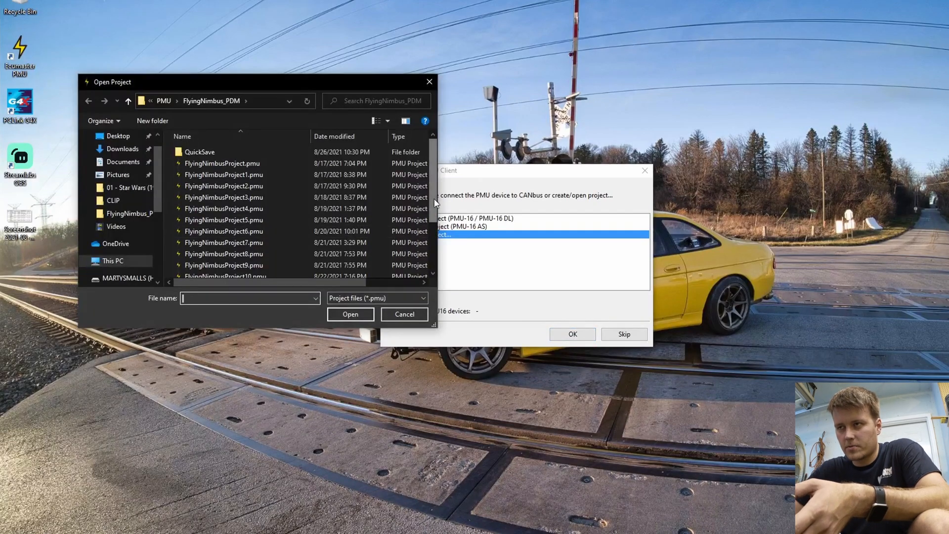
pyautogui.scroll(-3)
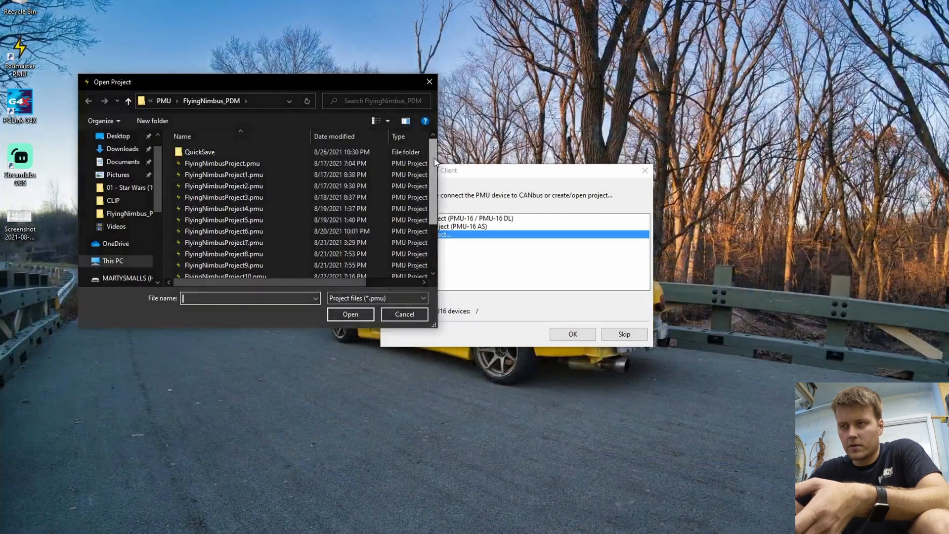
pyautogui.scroll(-3)
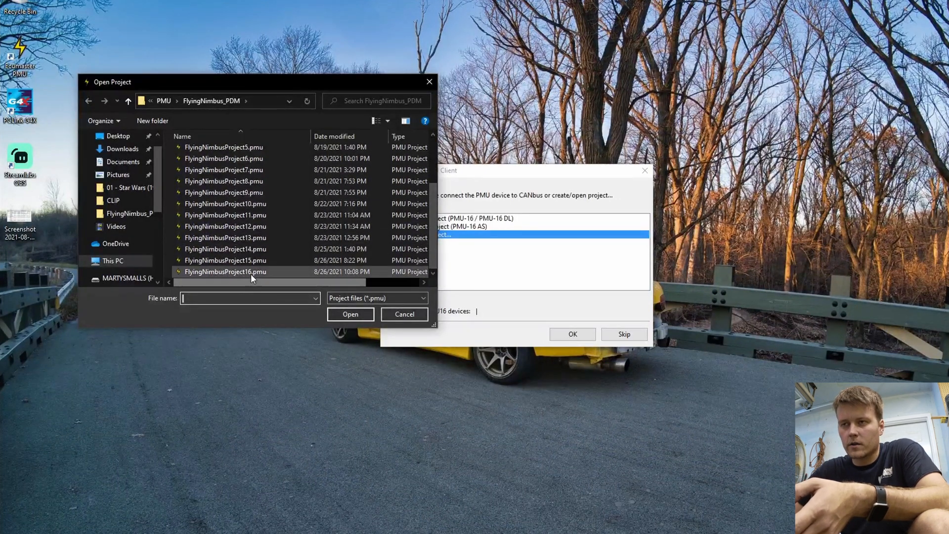
pyautogui.moveTo(250, 271)
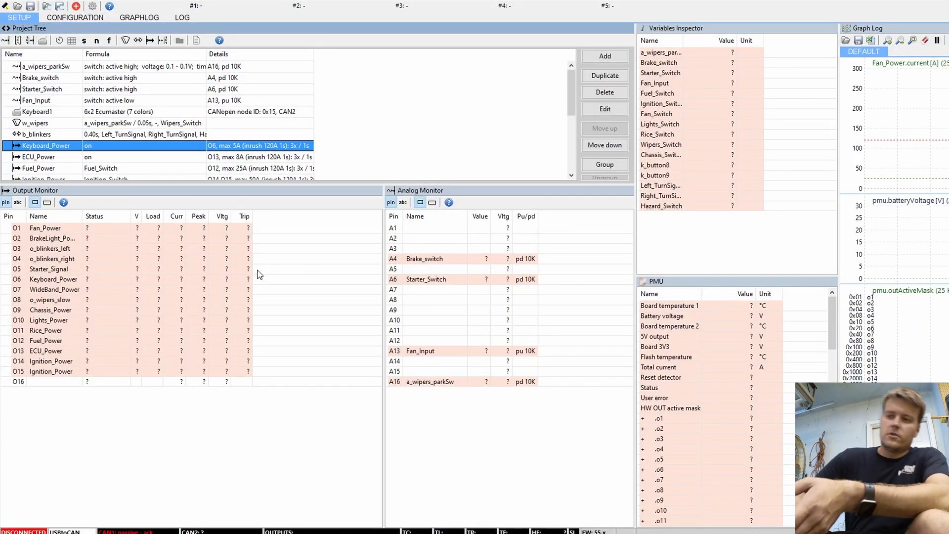
pyautogui.moveTo(169, 72)
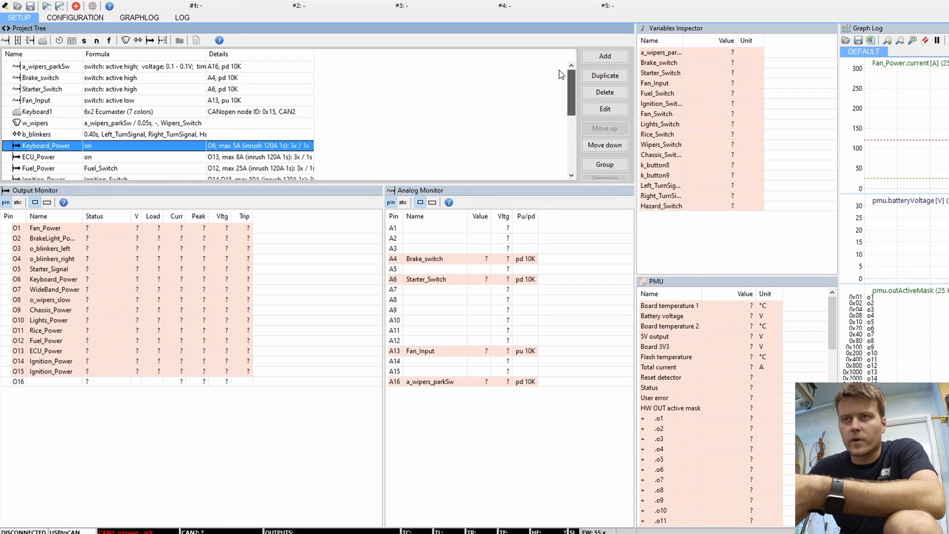
# Scroll through the project tree, clear its selection, and review the listed inputs, modules and outputs.
pyautogui.scroll(-3)
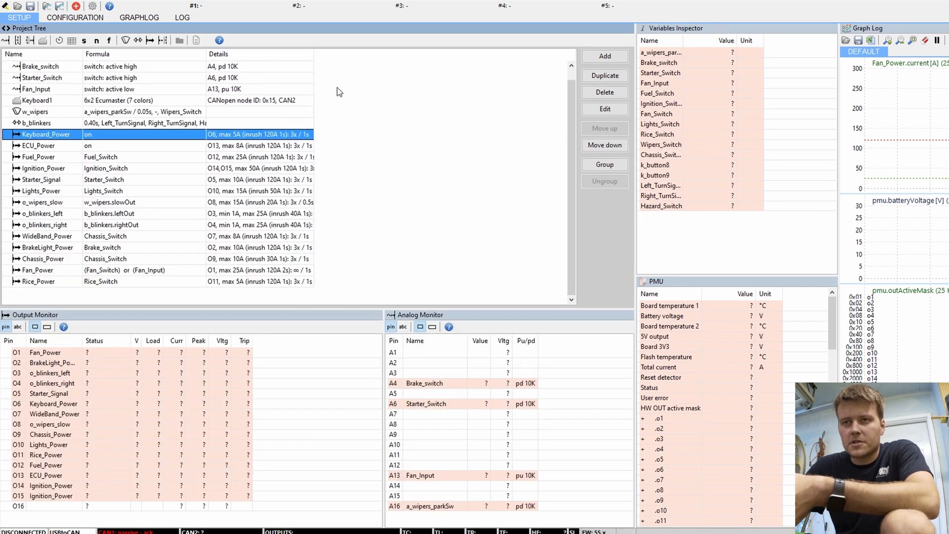
pyautogui.click(605, 56)
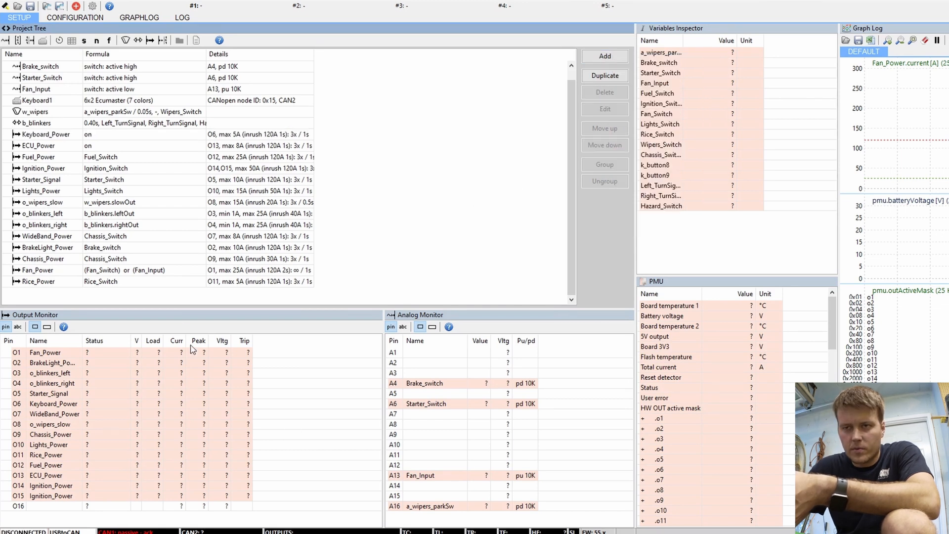
pyautogui.moveTo(14, 369)
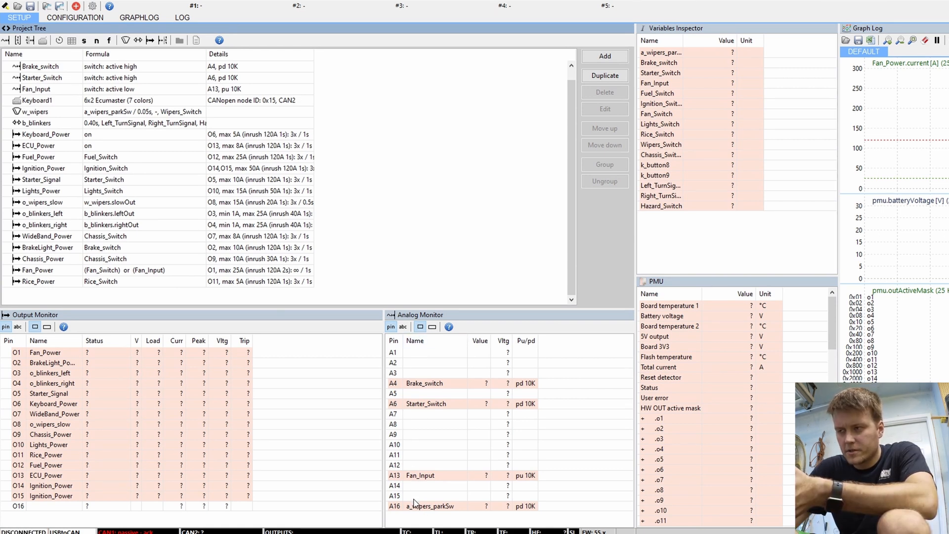
pyautogui.scroll(-3)
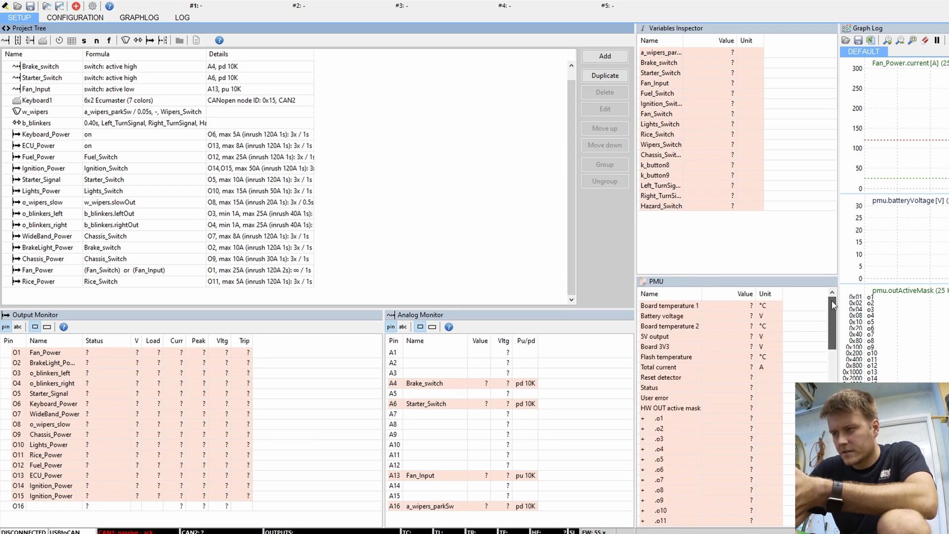
pyautogui.scroll(-3)
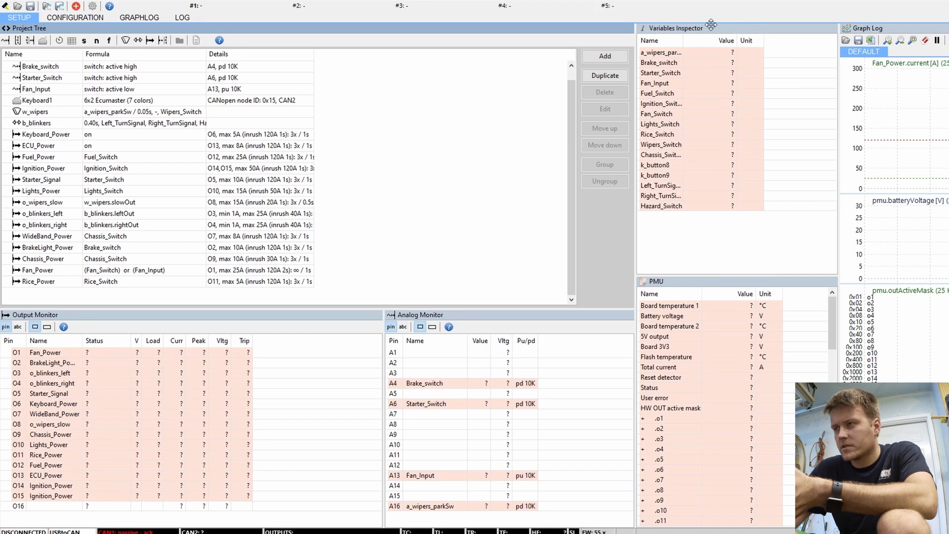
pyautogui.moveTo(709, 198)
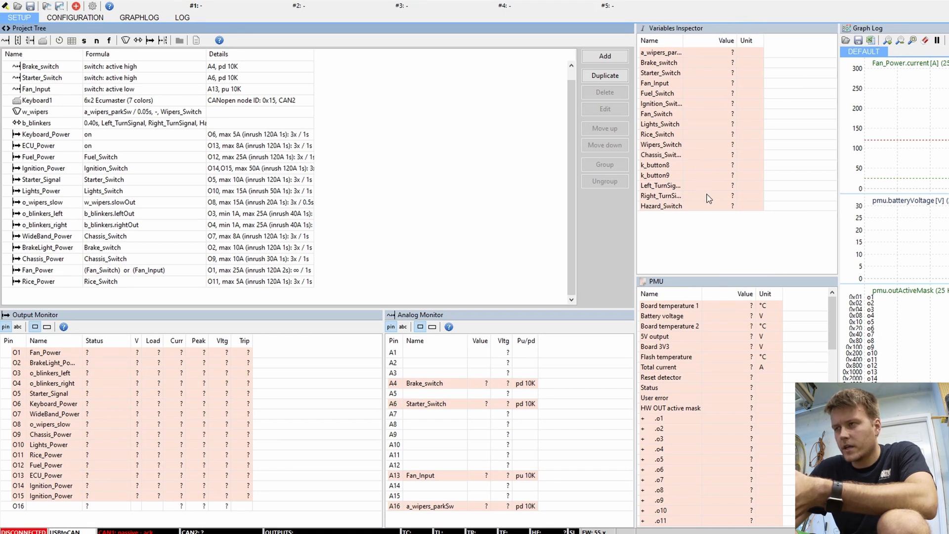
pyautogui.moveTo(729, 139)
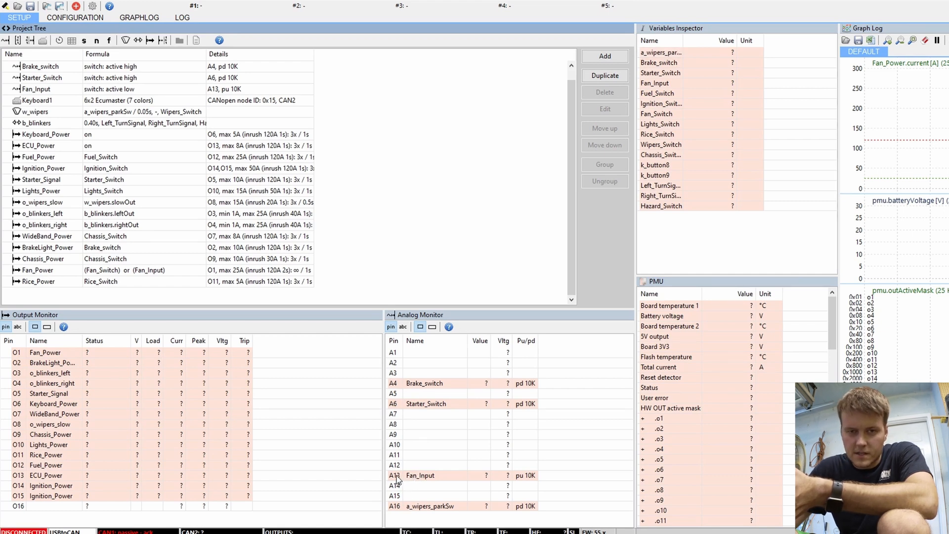
pyautogui.moveTo(420, 492)
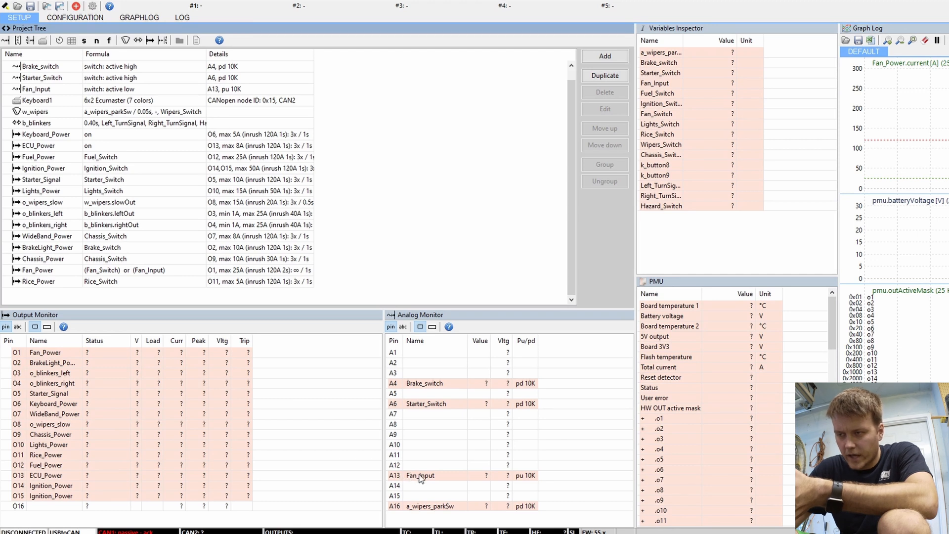
pyautogui.moveTo(640, 161)
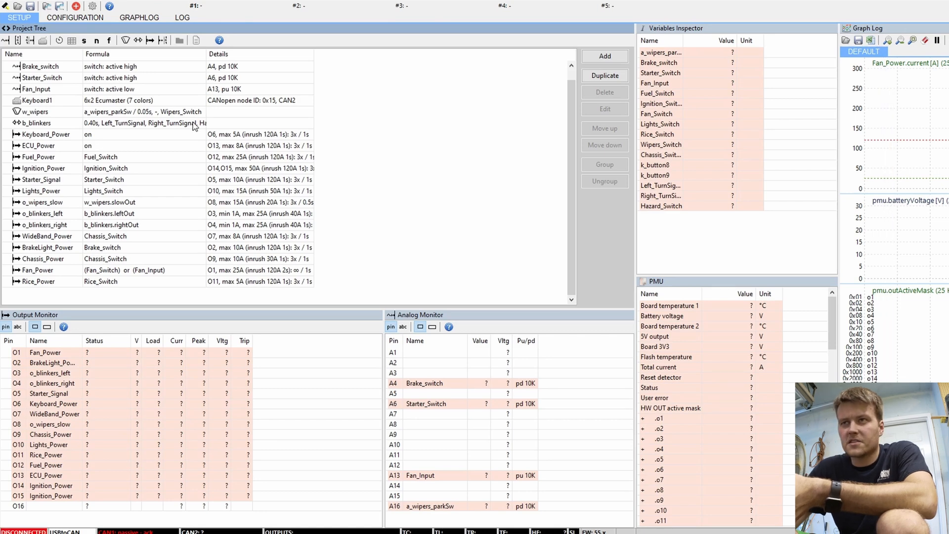
pyautogui.click(75, 18)
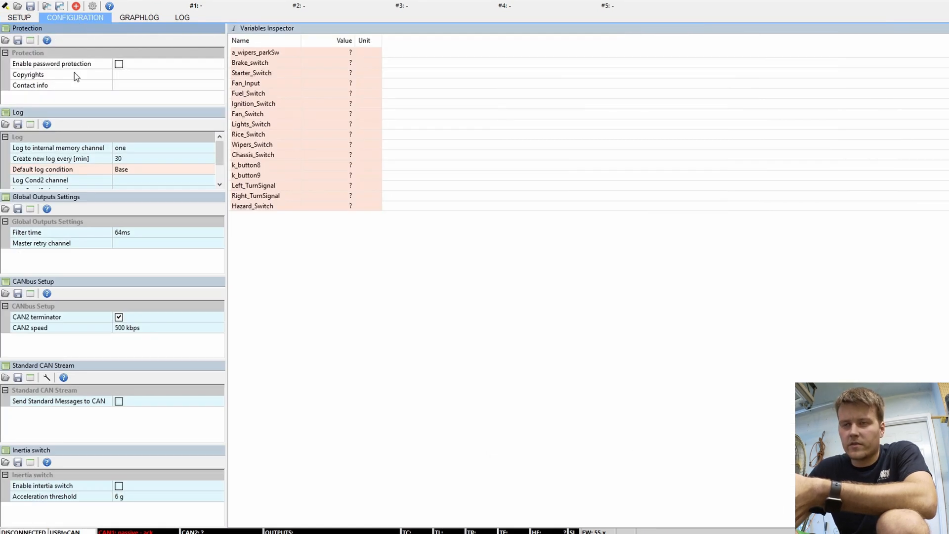
pyautogui.moveTo(124, 278)
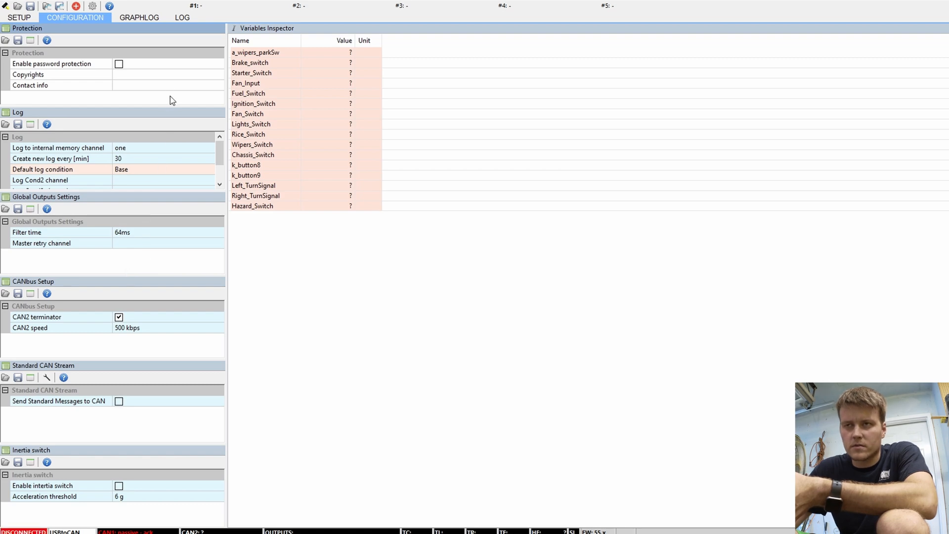
pyautogui.click(182, 17)
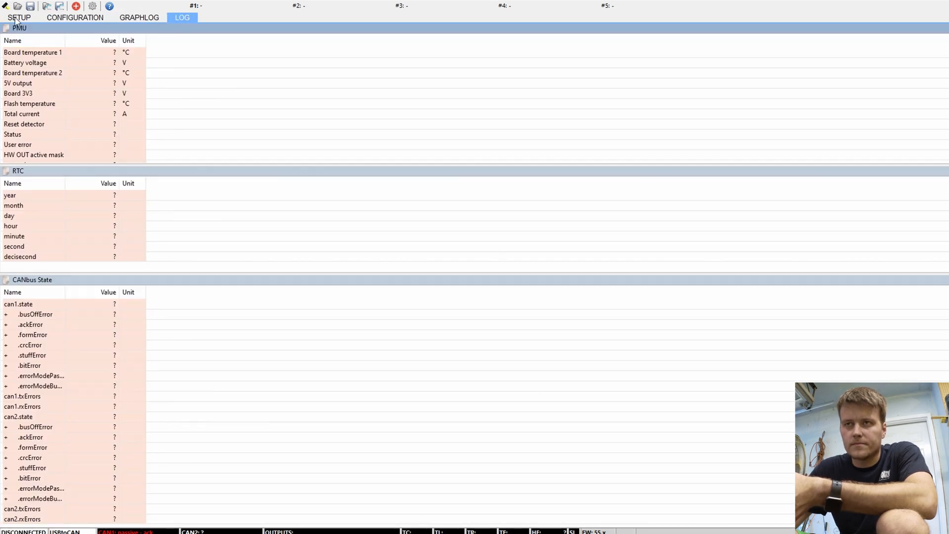
pyautogui.click(18, 18)
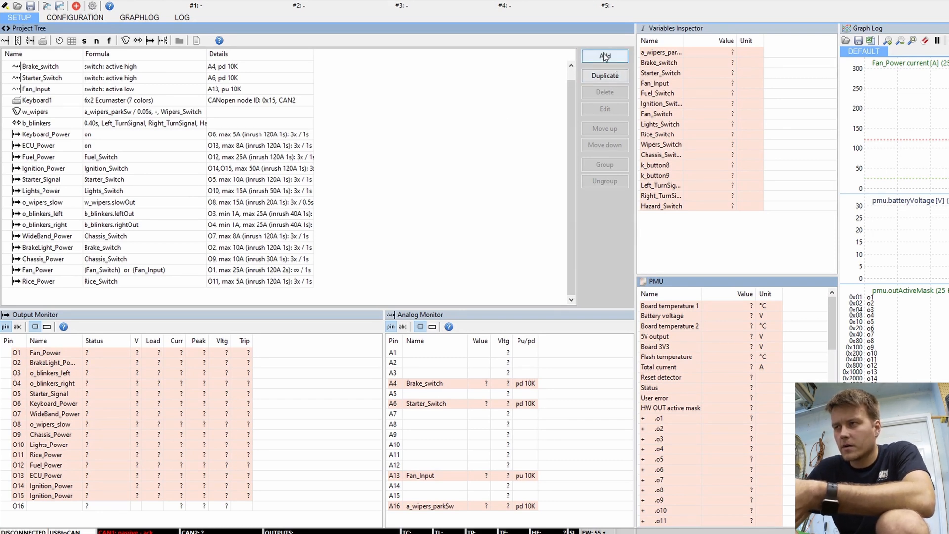
# Add a new power output, o_output0, to the project.
pyautogui.click(604, 56)
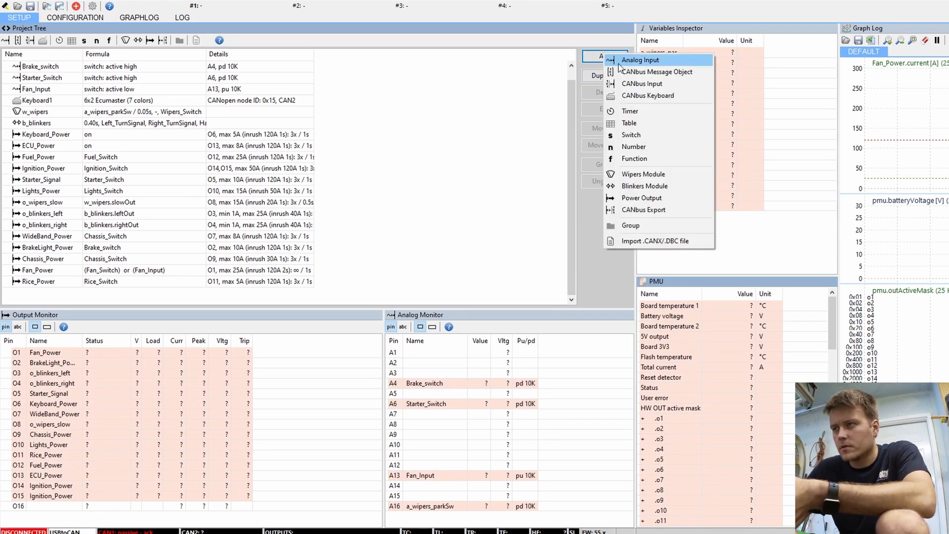
pyautogui.click(642, 197)
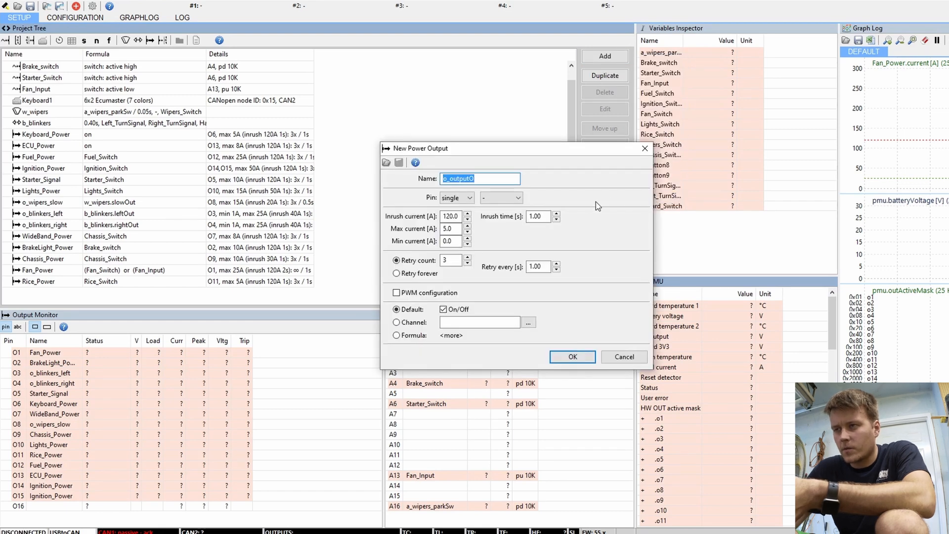
pyautogui.click(480, 179)
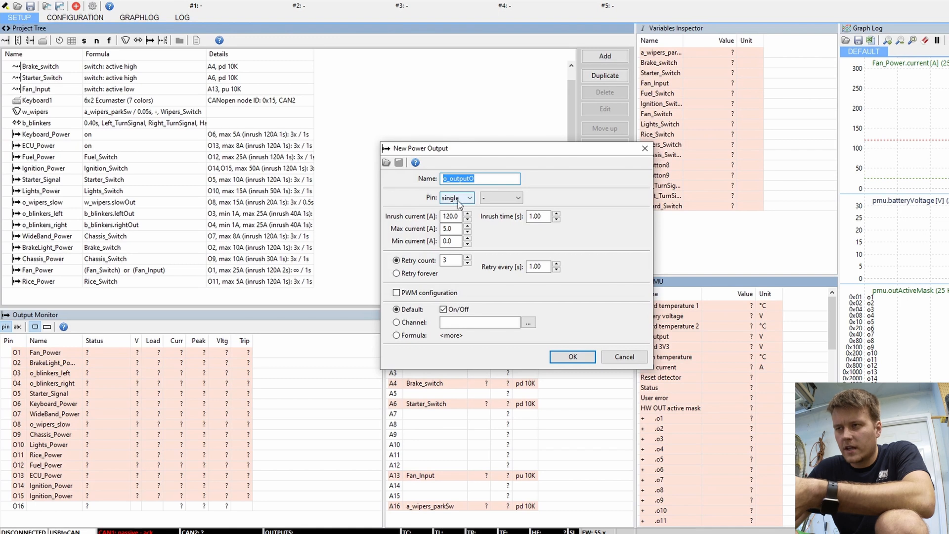
# Set o_output0 to double pins O13 and O14 and begin editing Max current.
pyautogui.click(469, 197)
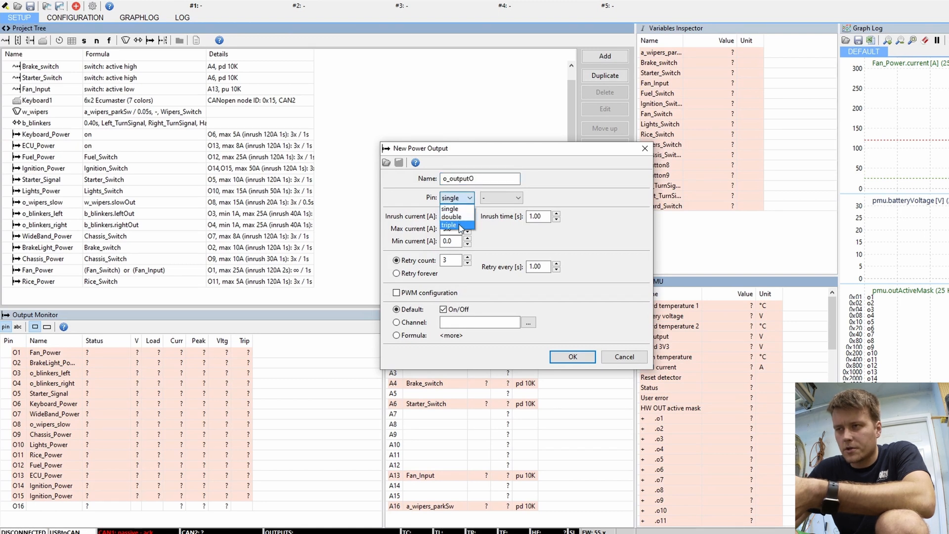
pyautogui.moveTo(450, 209)
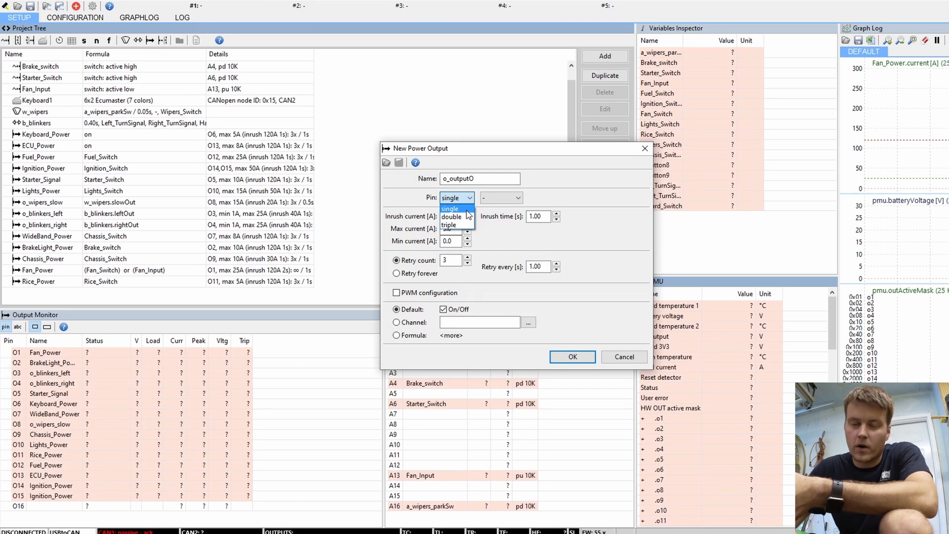
pyautogui.click(450, 217)
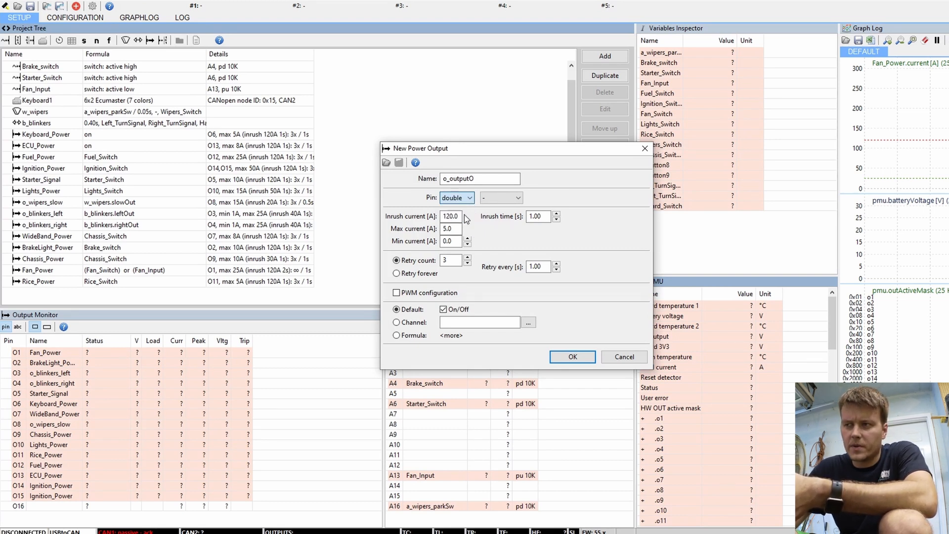
pyautogui.click(515, 197)
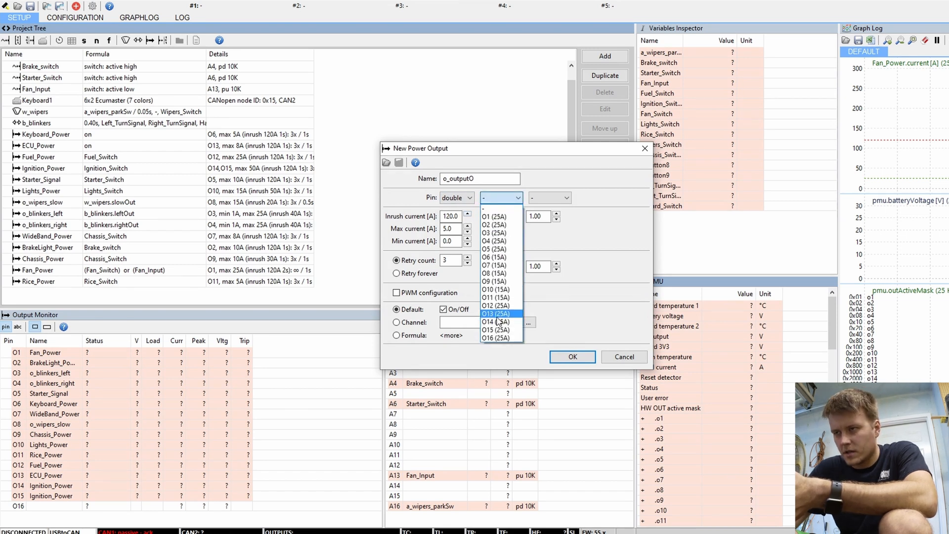
pyautogui.click(495, 313)
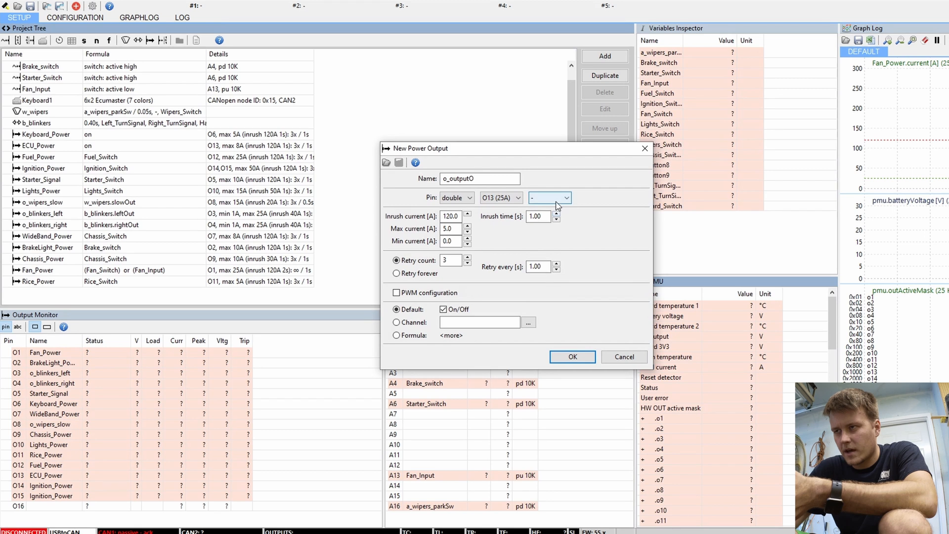
pyautogui.click(564, 198)
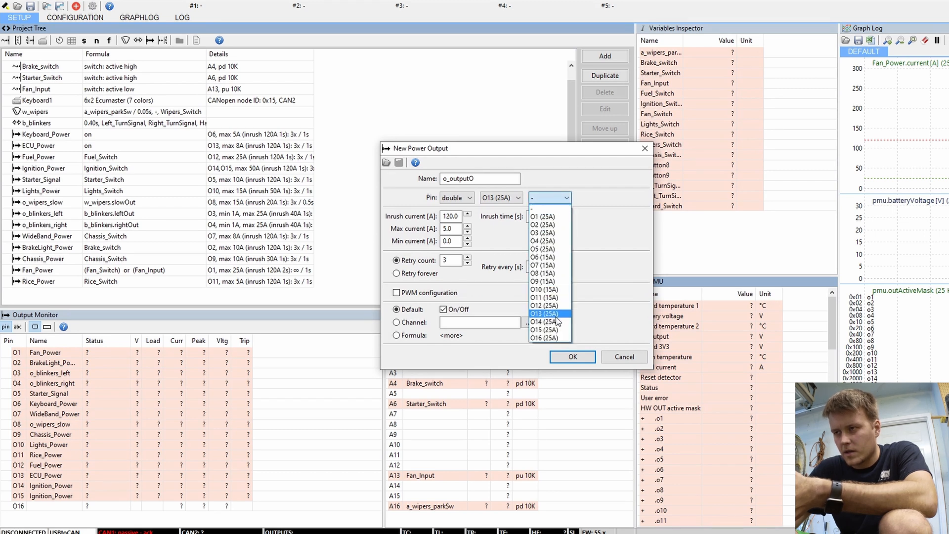
pyautogui.click(543, 322)
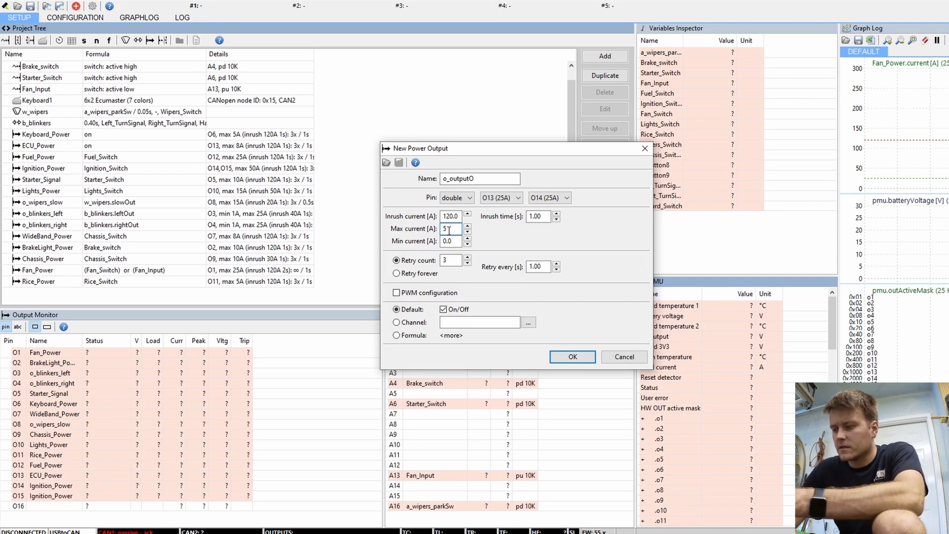
pyautogui.write('0.0')
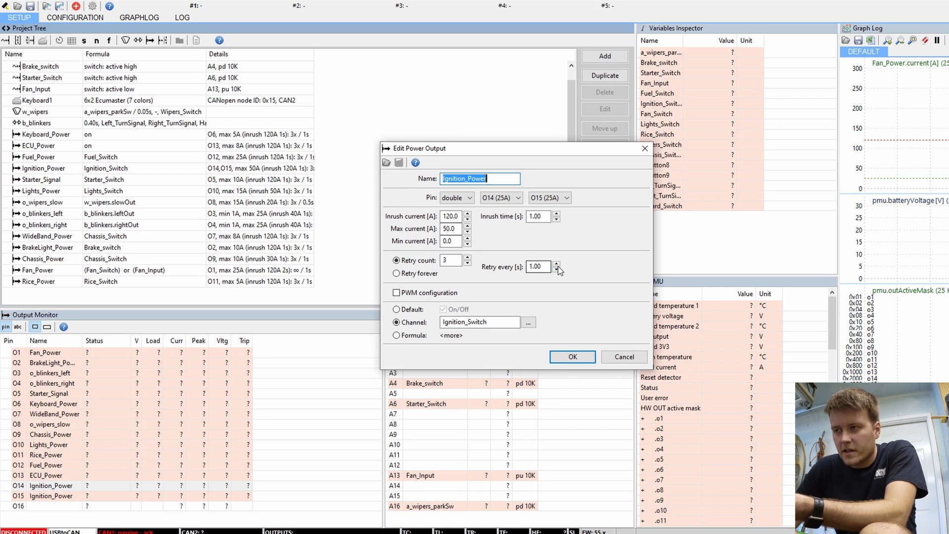
pyautogui.moveTo(569, 273)
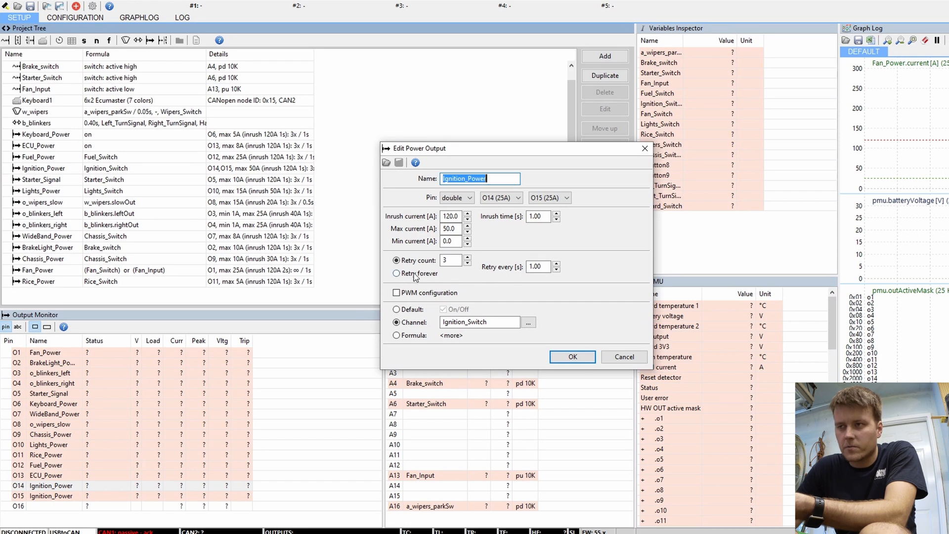
pyautogui.moveTo(530, 278)
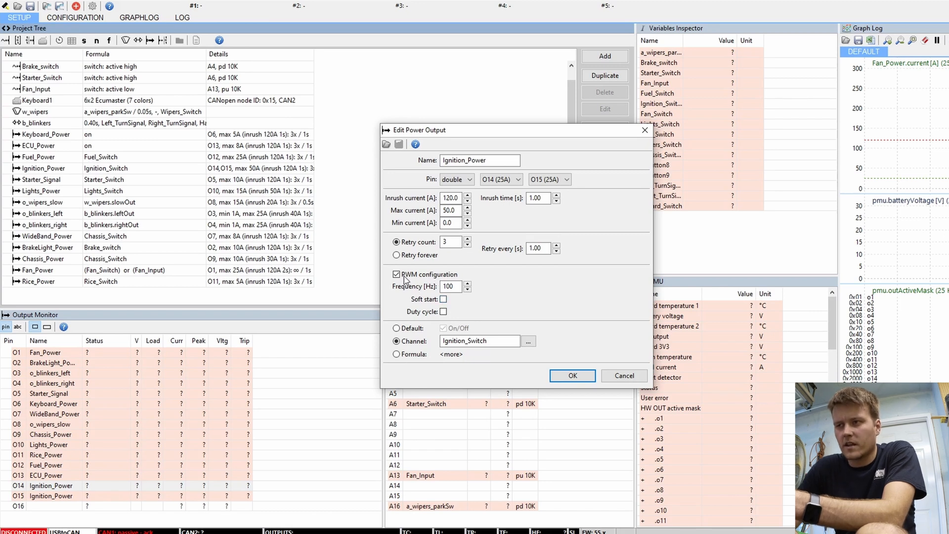
# Turn off Ignition_Power's PWM configuration, keep Channel control, and browse the channel list unchanged.
pyautogui.click(396, 275)
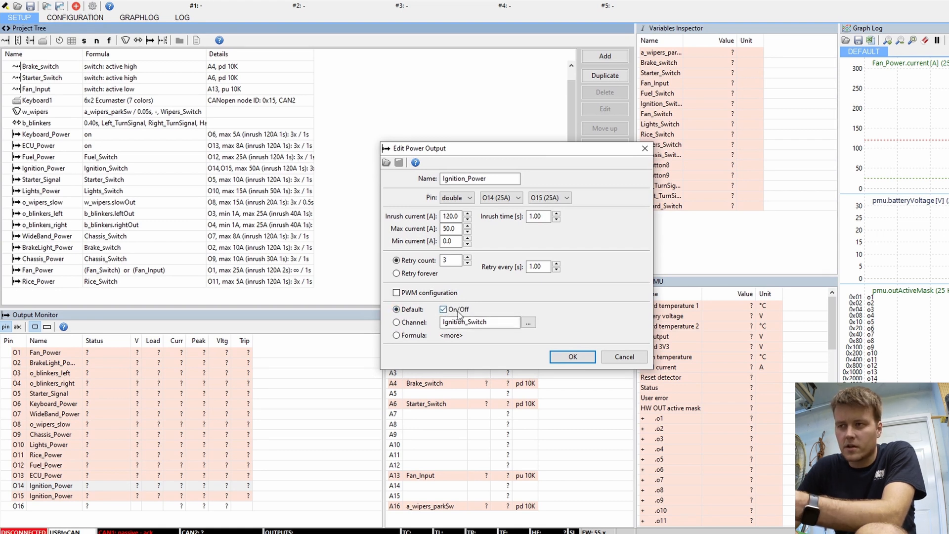
pyautogui.moveTo(209, 347)
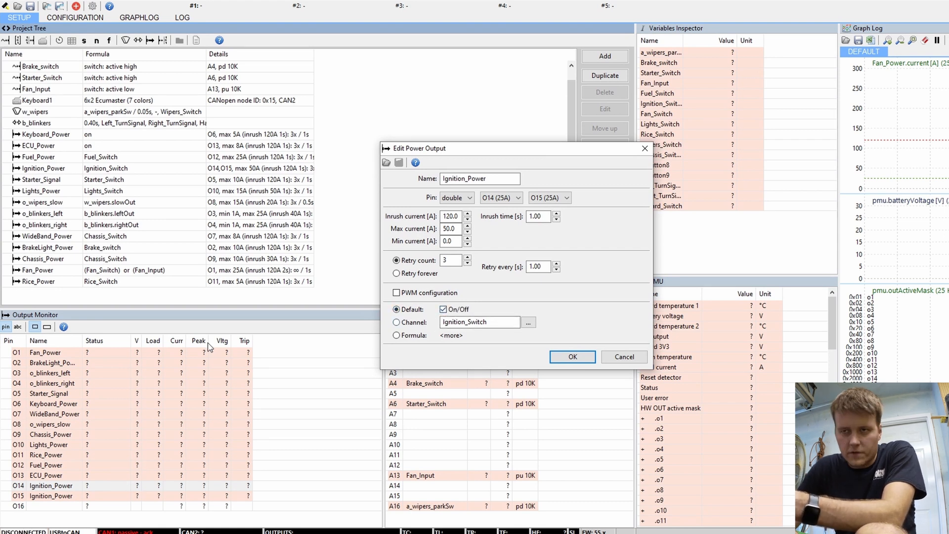
pyautogui.moveTo(39, 485)
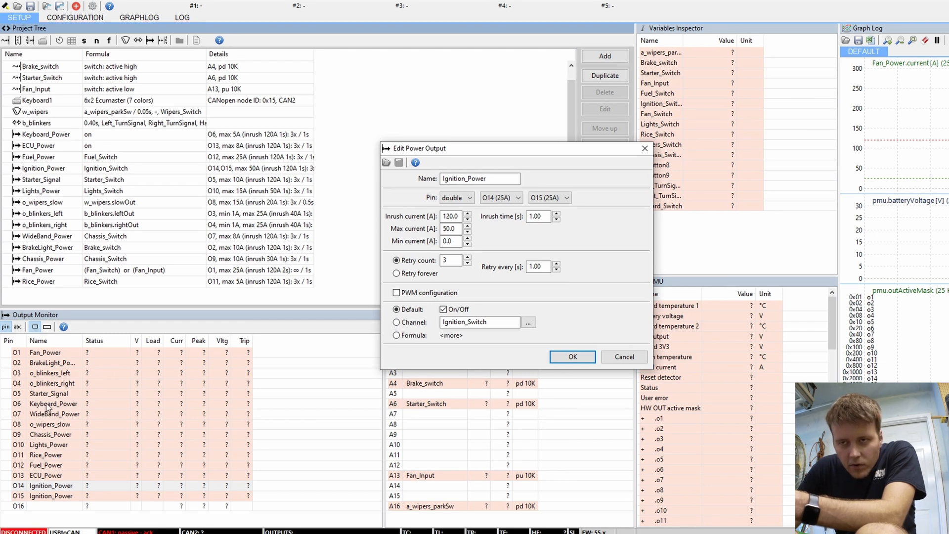
pyautogui.moveTo(419, 388)
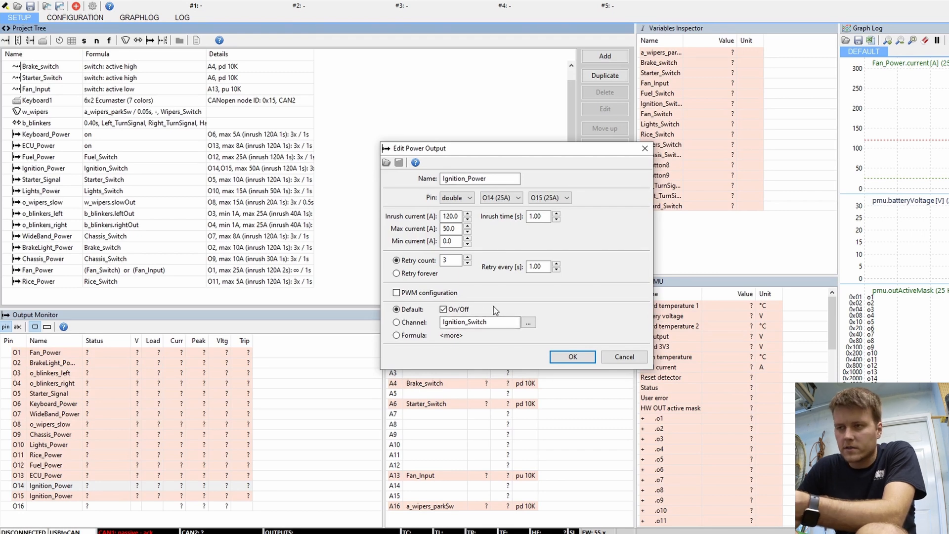
pyautogui.click(396, 322)
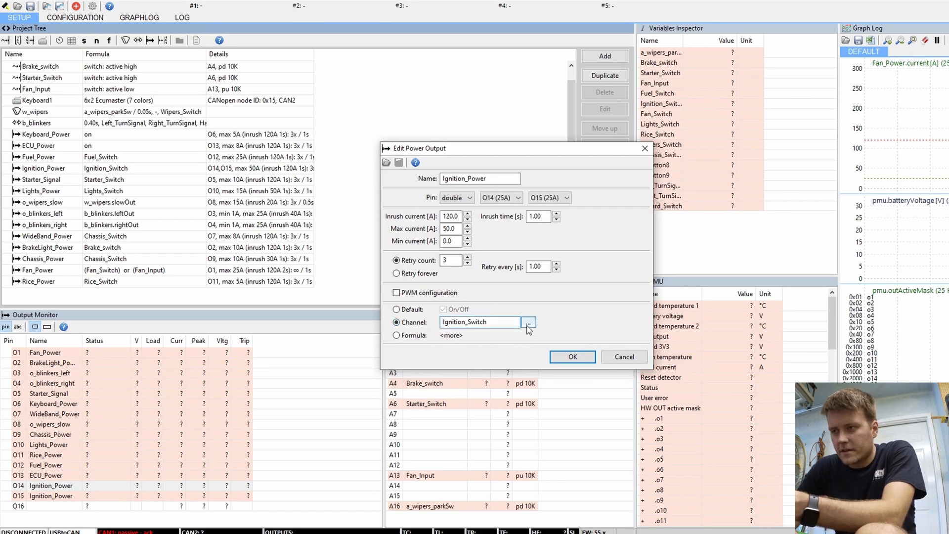
pyautogui.click(528, 322)
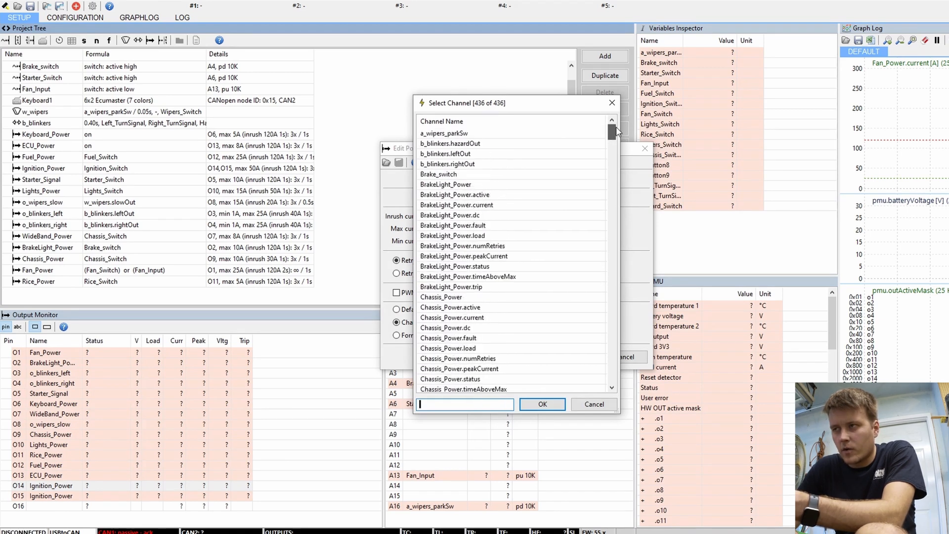
pyautogui.click(542, 403)
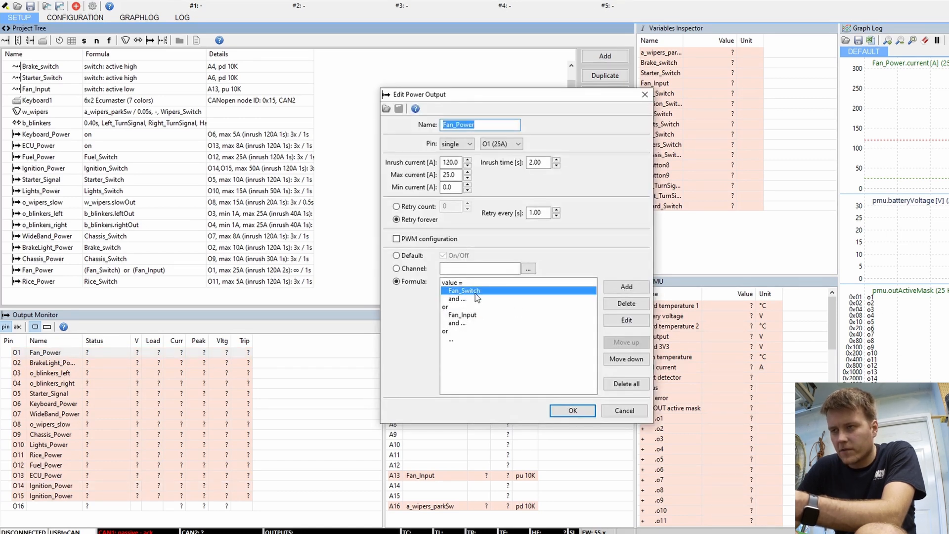
pyautogui.moveTo(456, 321)
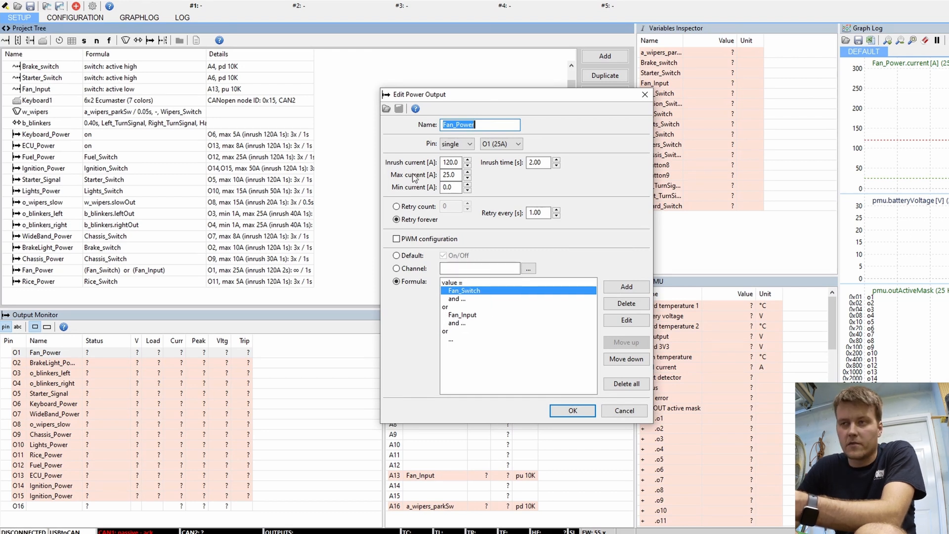
pyautogui.moveTo(467, 298)
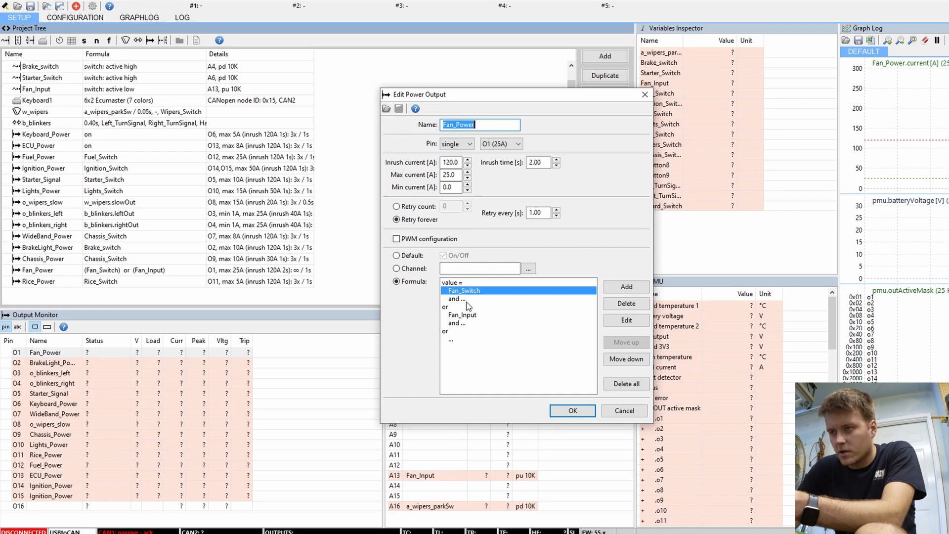
pyautogui.moveTo(457, 307)
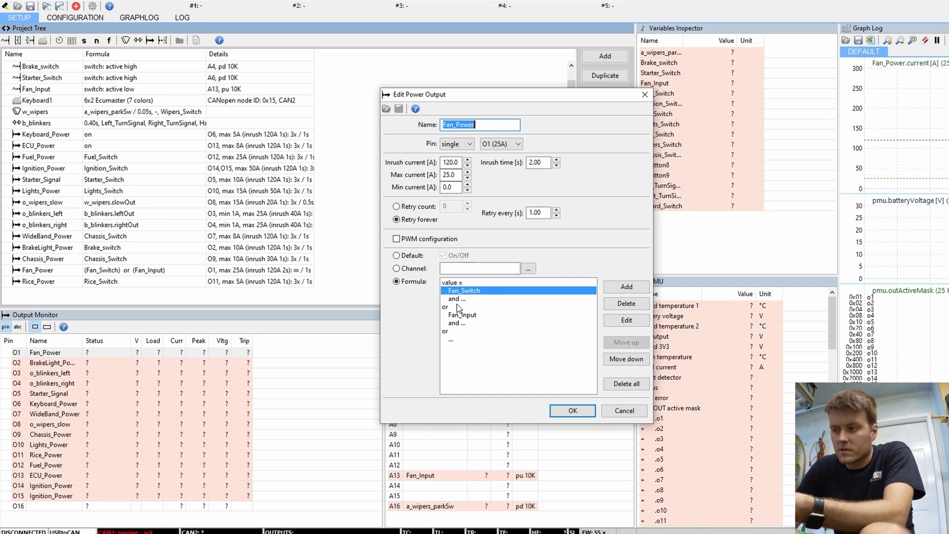
pyautogui.moveTo(624, 411)
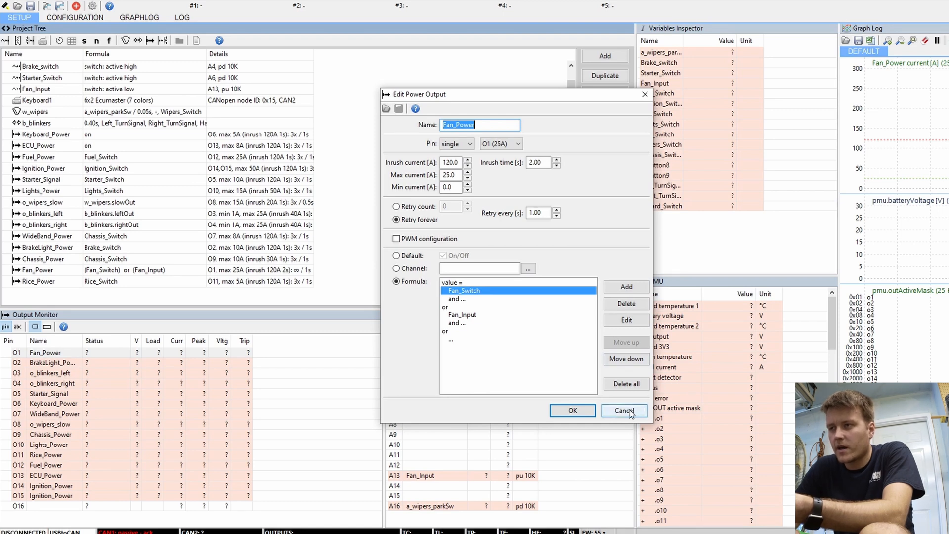
# Cancel Fan_Power's settings after reviewing its Fan_Switch or Fan_Input formula.
pyautogui.click(624, 410)
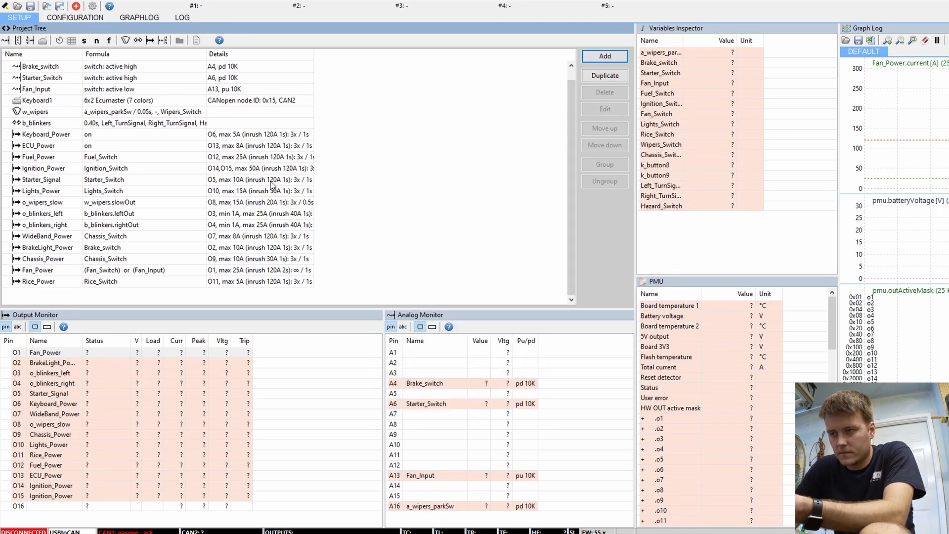
# Open Brake_switch (A4, active-high, 10K pulldown) and view input types, leaving Type unchanged.
pyautogui.click(39, 67)
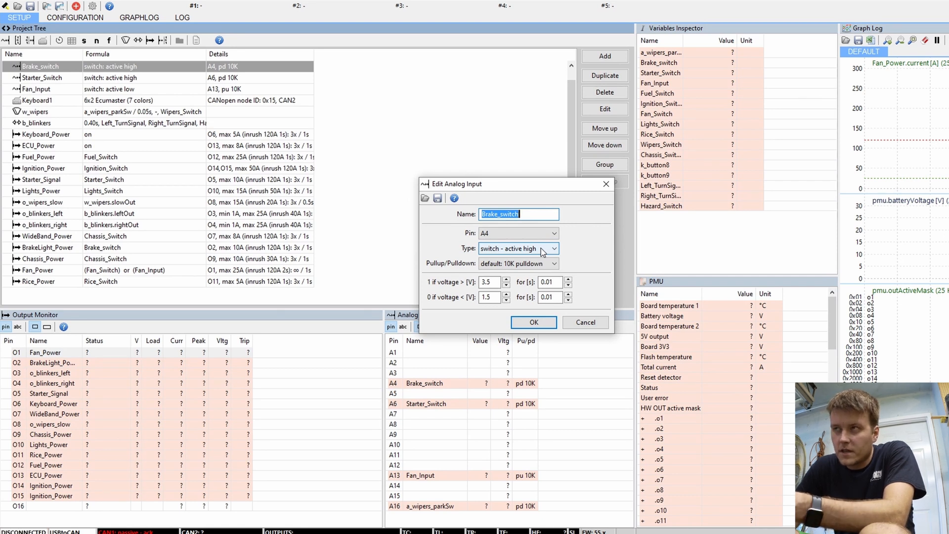
pyautogui.click(553, 249)
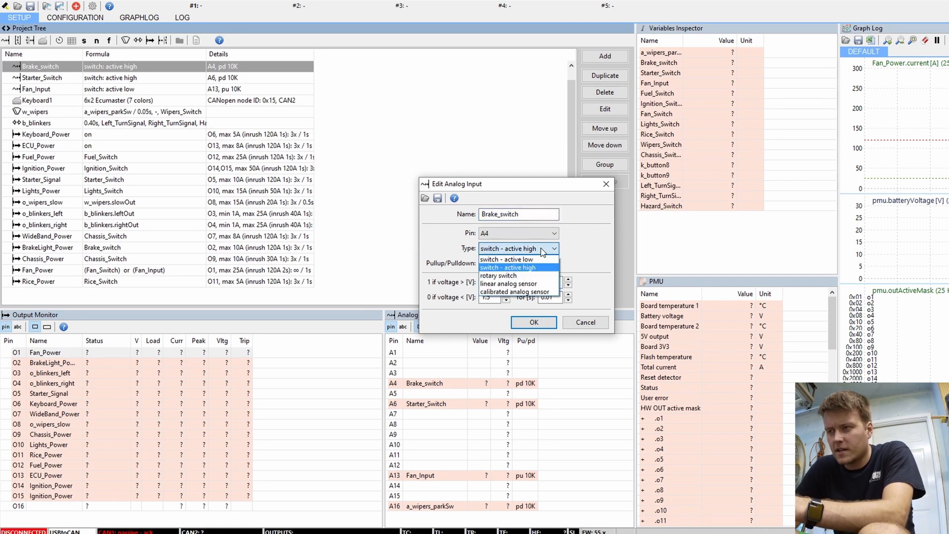
pyautogui.moveTo(545, 260)
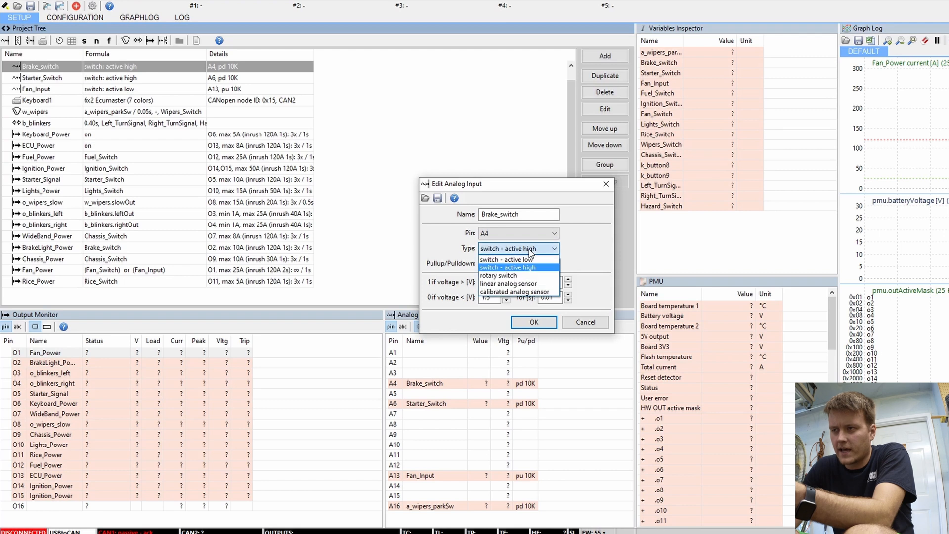
pyautogui.click(505, 259)
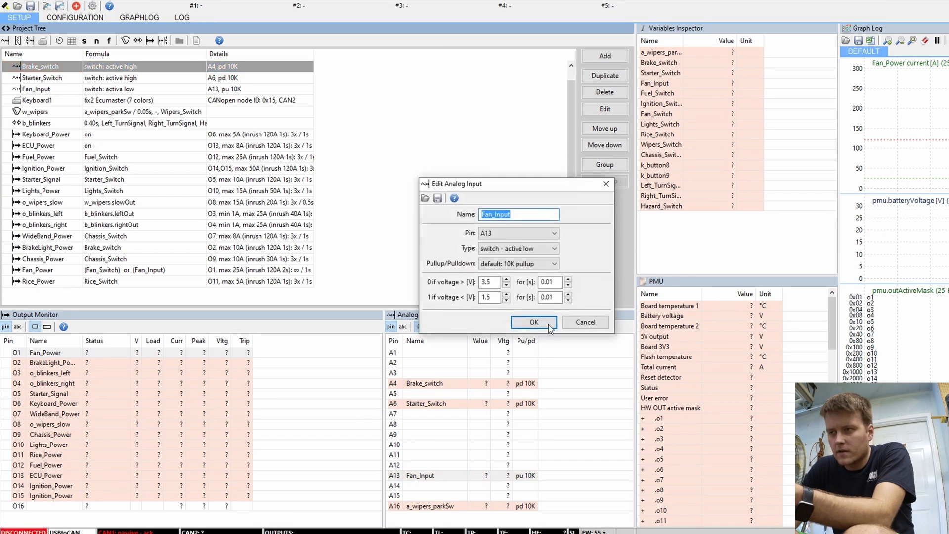
pyautogui.moveTo(586, 254)
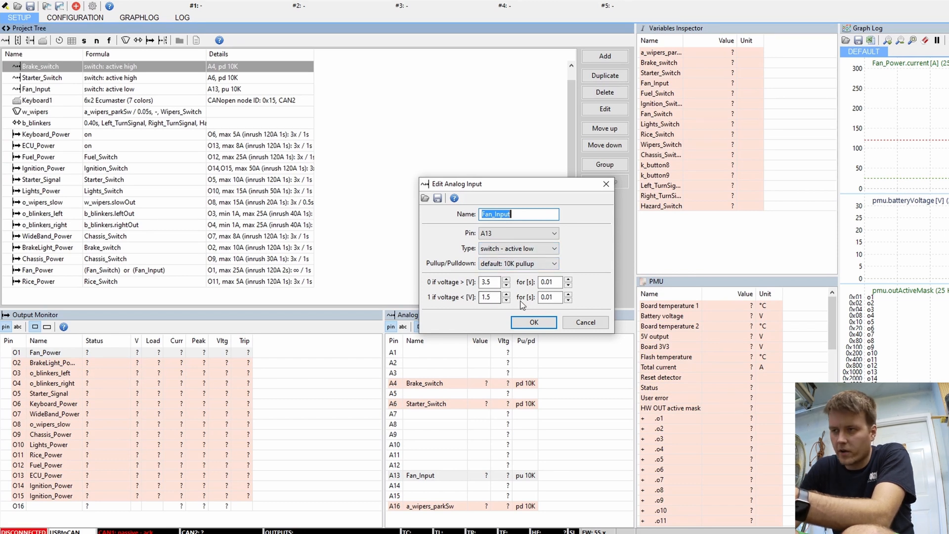
pyautogui.moveTo(610, 307)
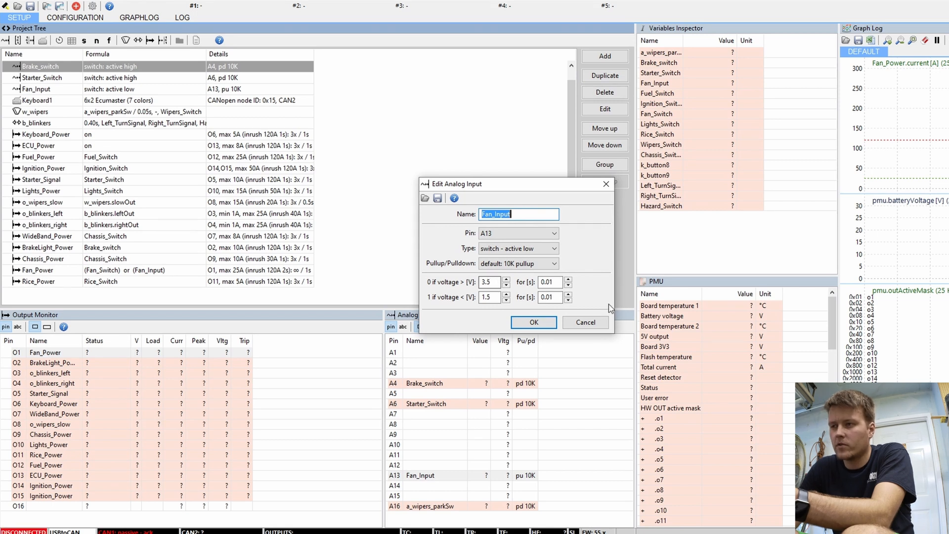
pyautogui.moveTo(584, 322)
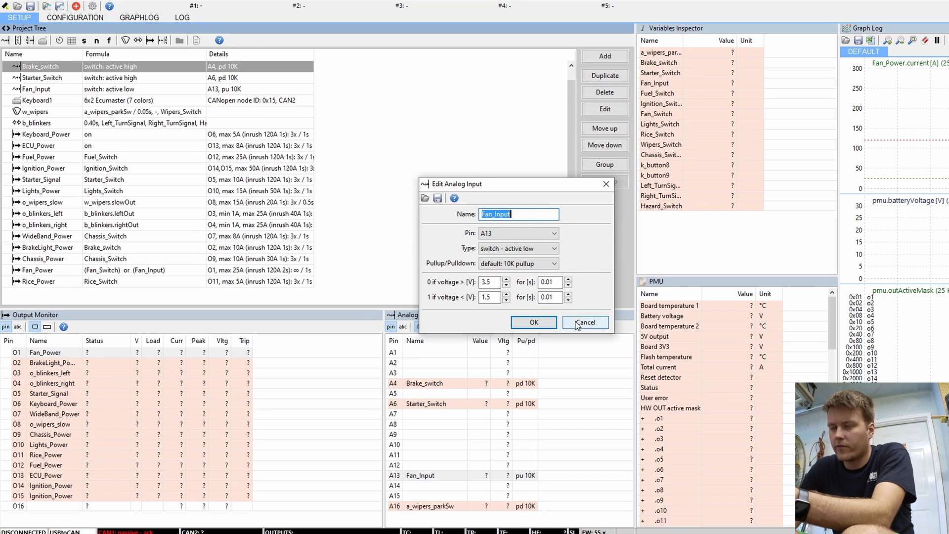
# Cancel Fan_Input's settings, keeping the A13 active-low switch with 10K pullup.
pyautogui.click(586, 322)
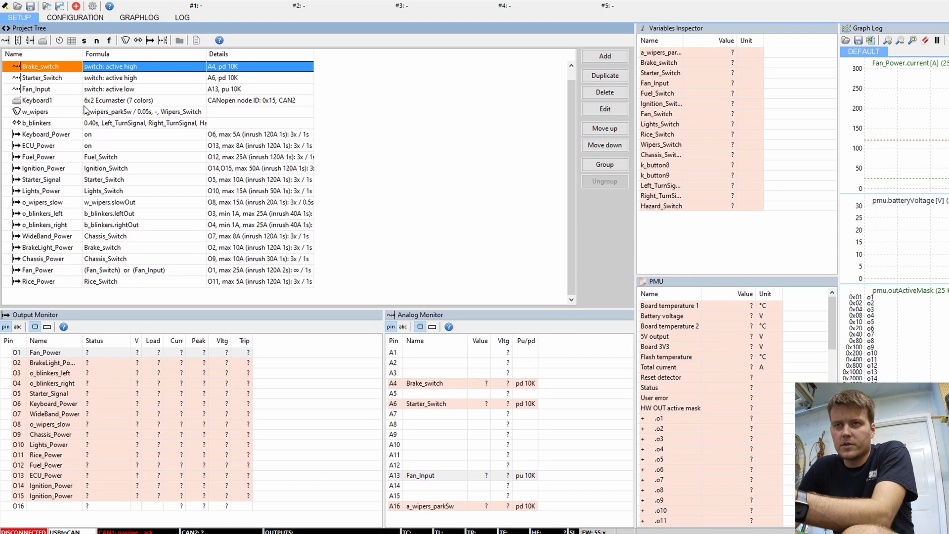
pyautogui.moveTo(482, 24)
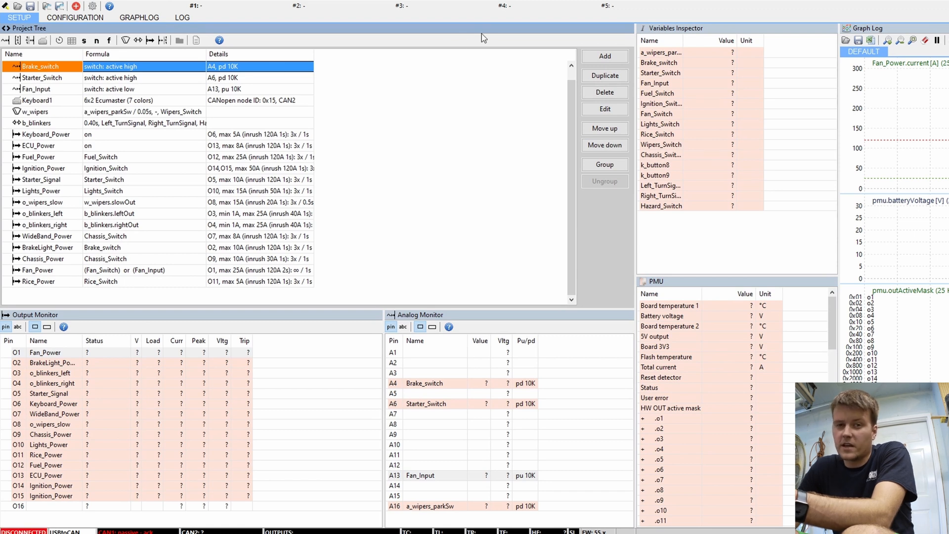
pyautogui.moveTo(498, 45)
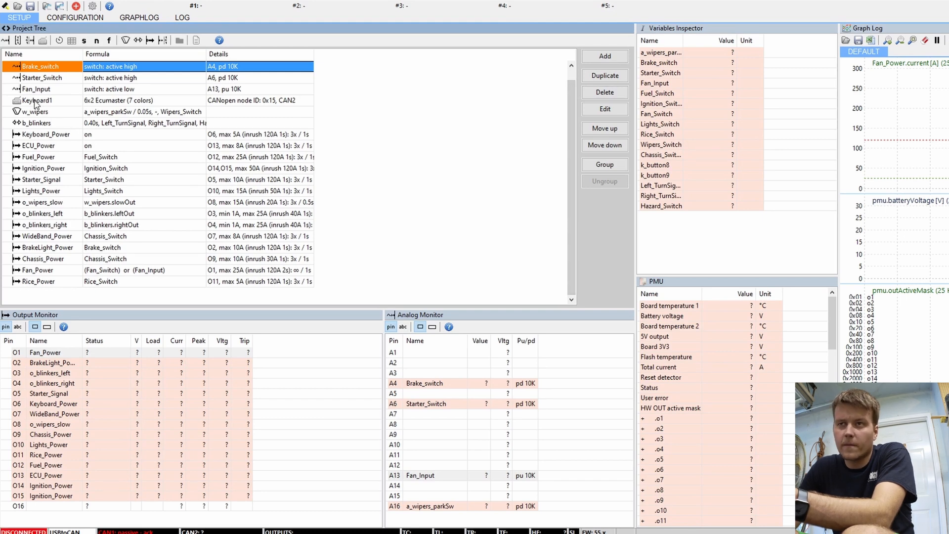
# Open Keyboard1's CANbus keyboard settings and the Fuel_Switch button editor.
pyautogui.doubleClick(36, 100)
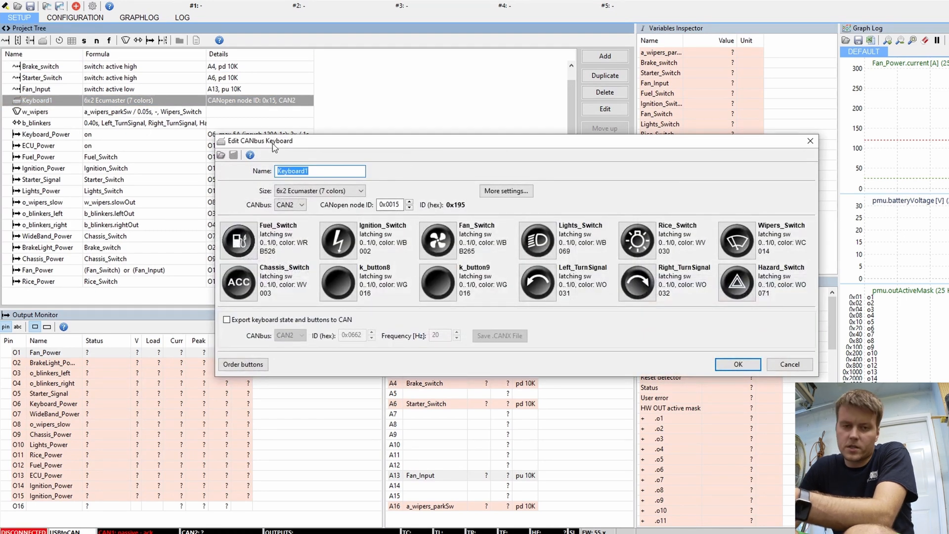
pyautogui.moveTo(573, 201)
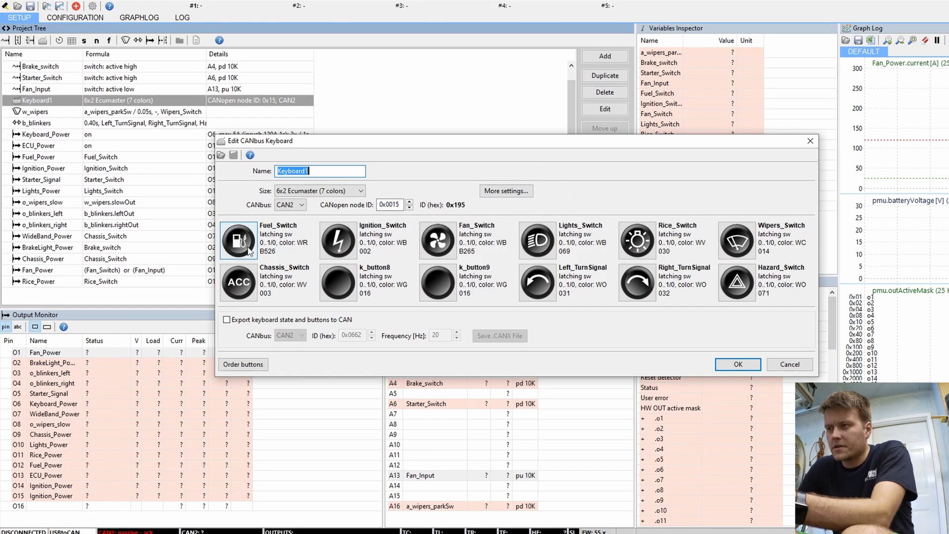
pyautogui.doubleClick(238, 241)
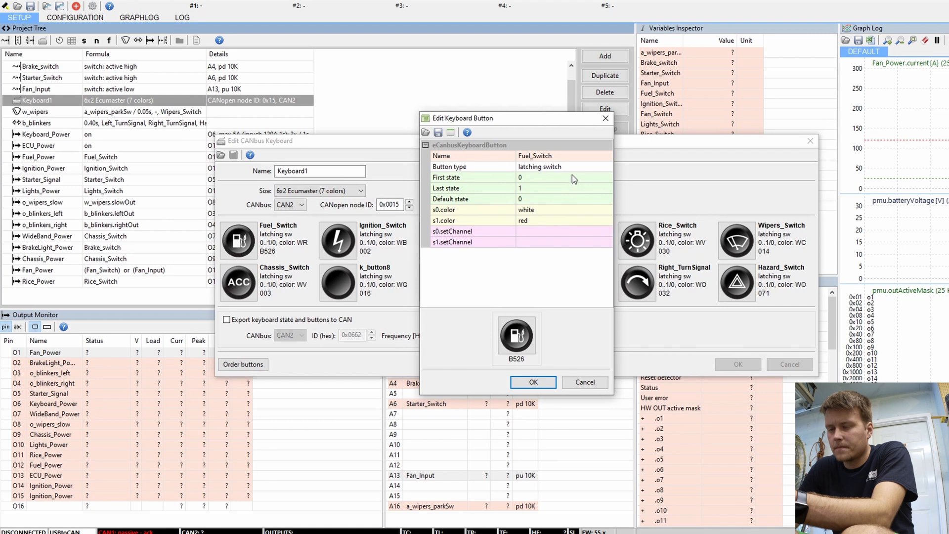
pyautogui.moveTo(569, 178)
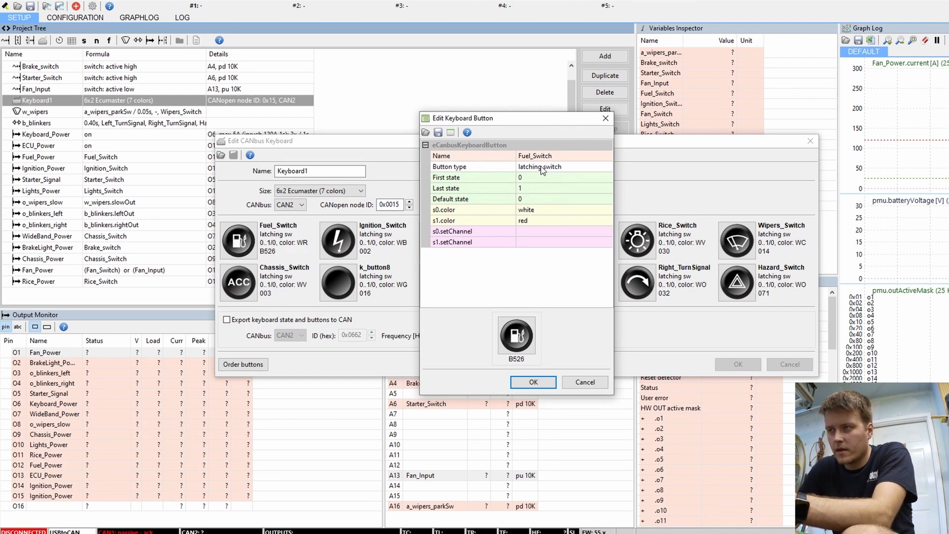
# Check Fuel_Switch's button type options and state 0 and 1 colours, then cancel unchanged.
pyautogui.click(606, 167)
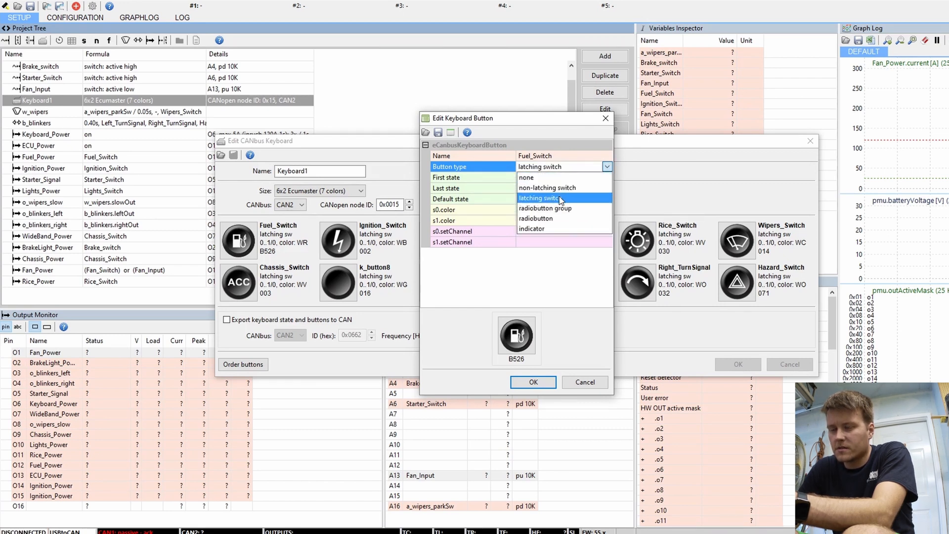
pyautogui.moveTo(559, 187)
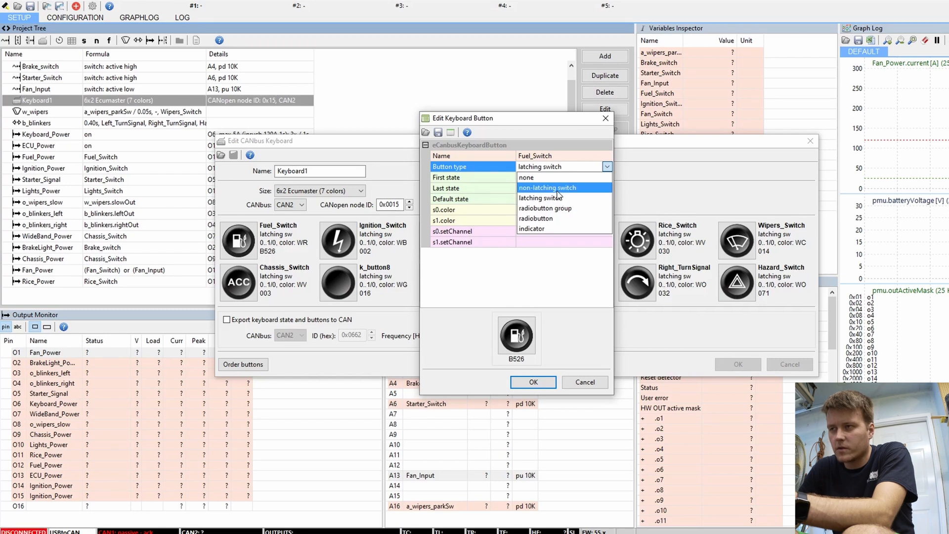
pyautogui.moveTo(561, 198)
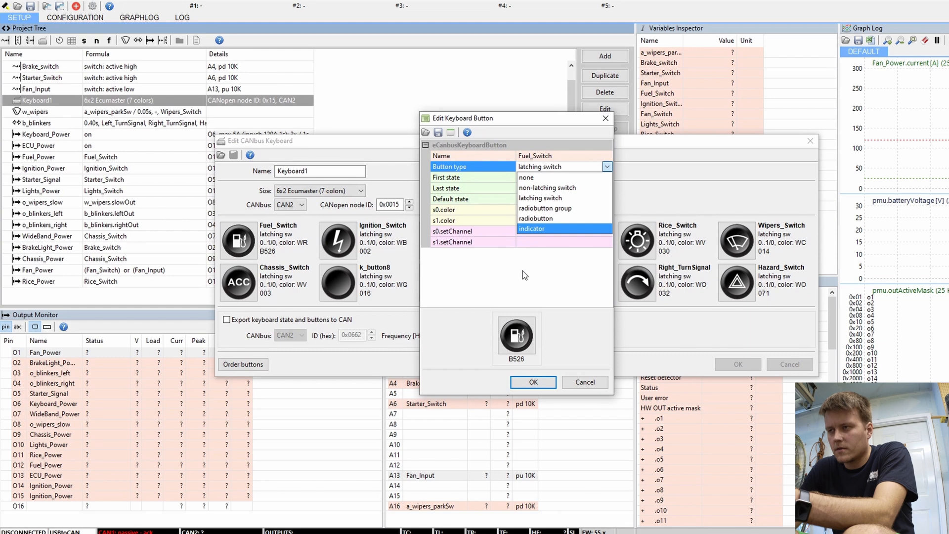
pyautogui.click(540, 198)
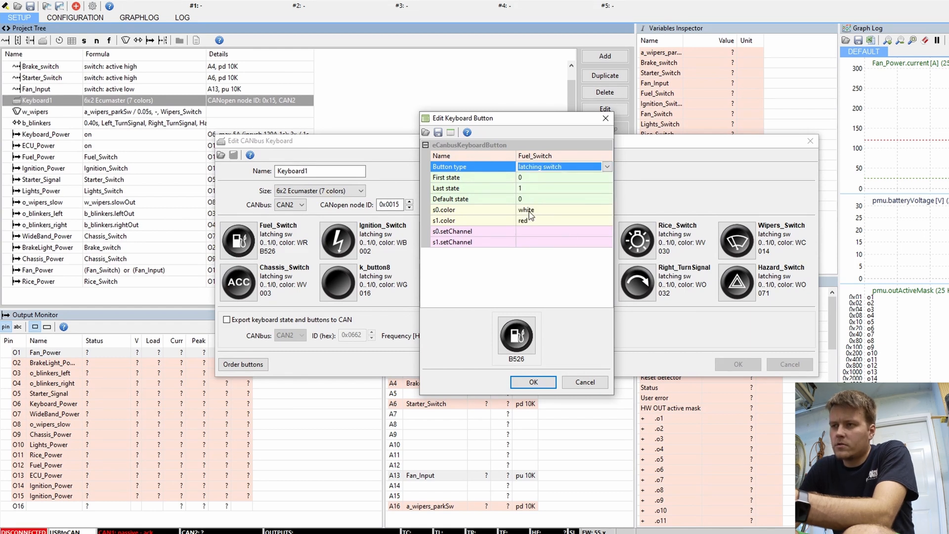
pyautogui.click(549, 209)
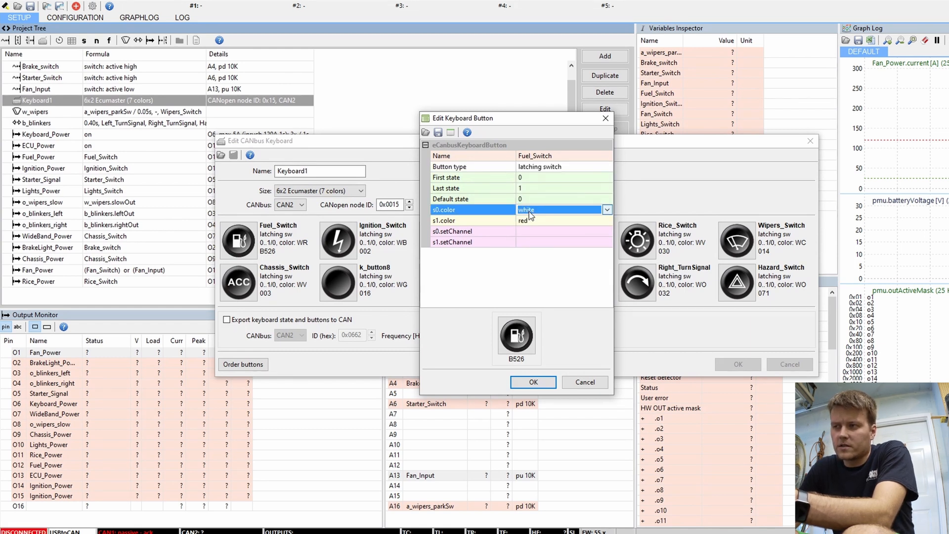
pyautogui.click(549, 220)
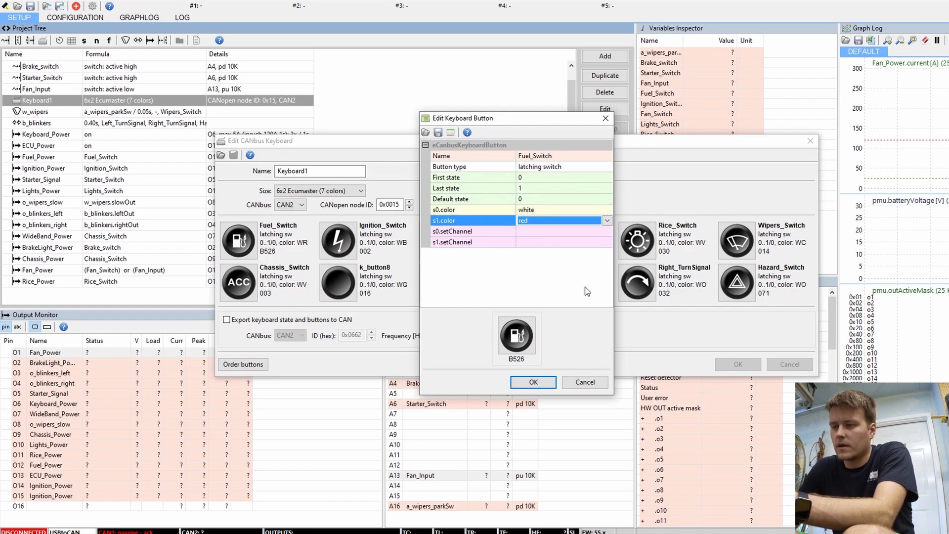
pyautogui.click(517, 336)
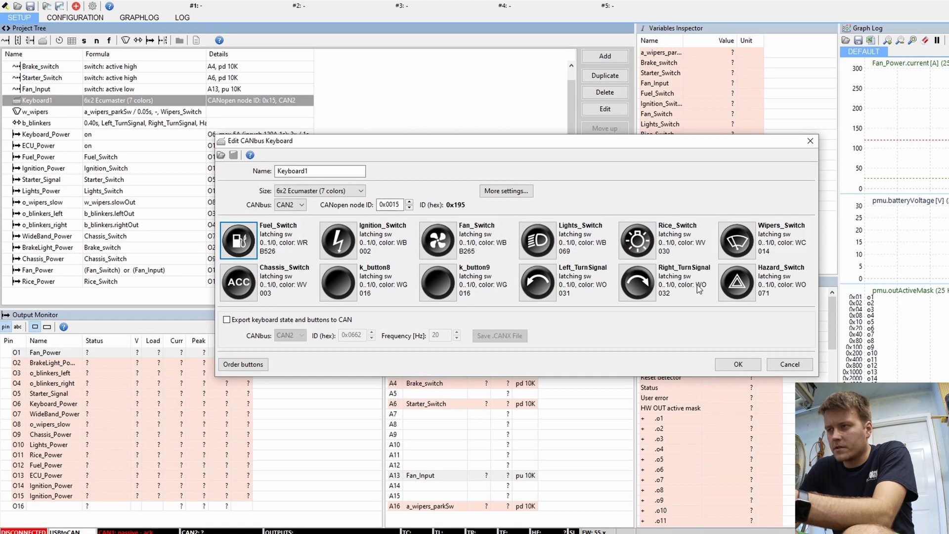
pyautogui.moveTo(413, 288)
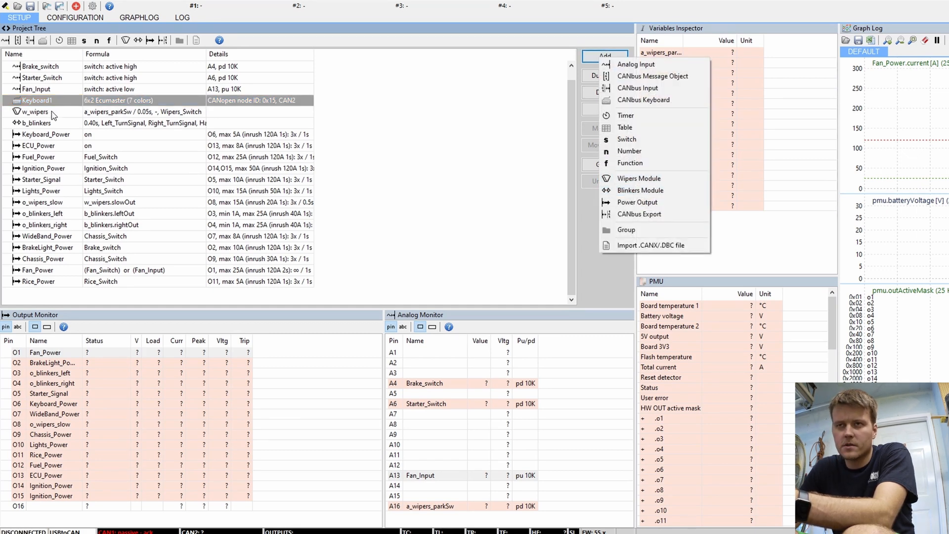
# Open the w_wipers module settings from the project tree.
pyautogui.doubleClick(34, 112)
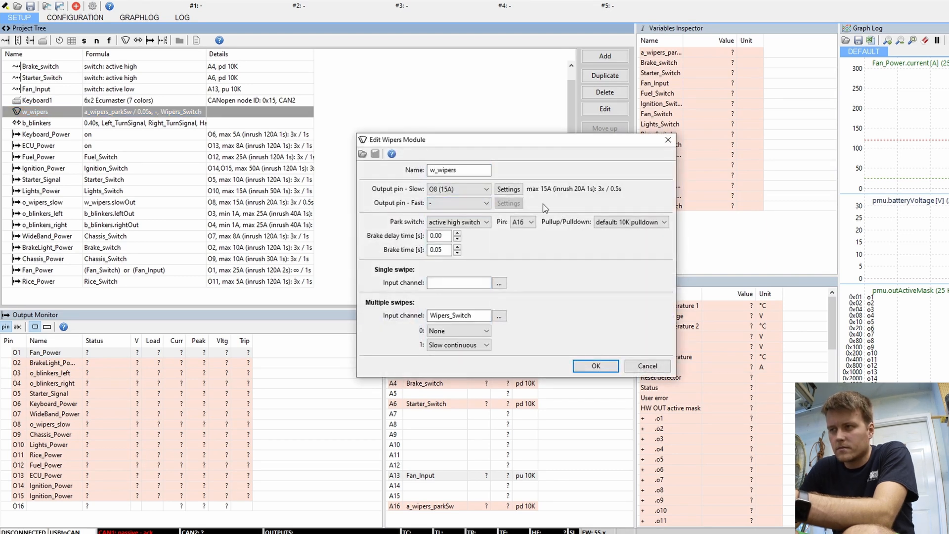
pyautogui.moveTo(524, 254)
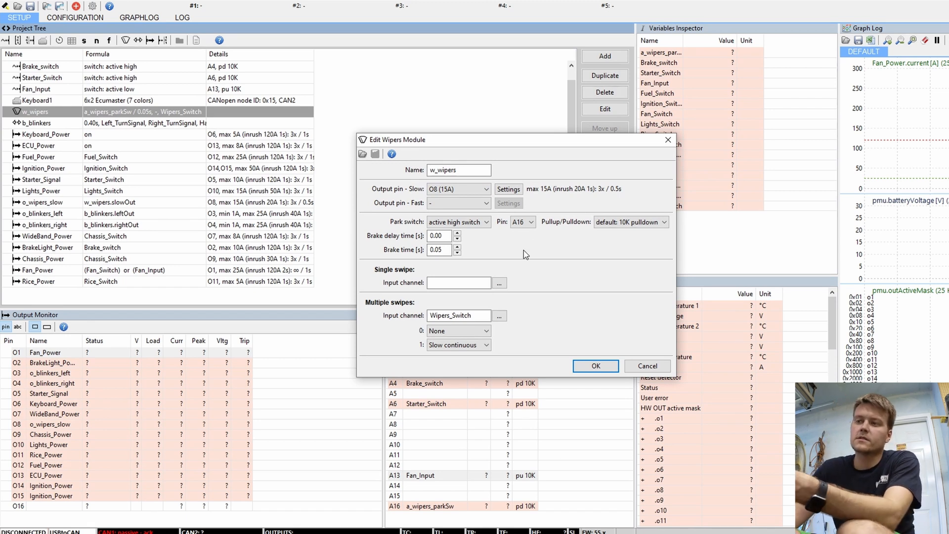
pyautogui.moveTo(553, 135)
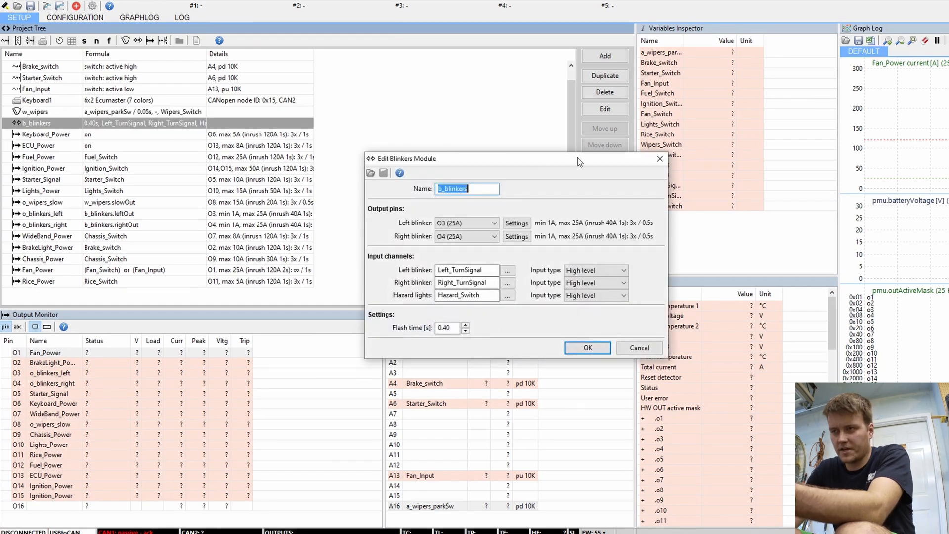
pyautogui.moveTo(544, 196)
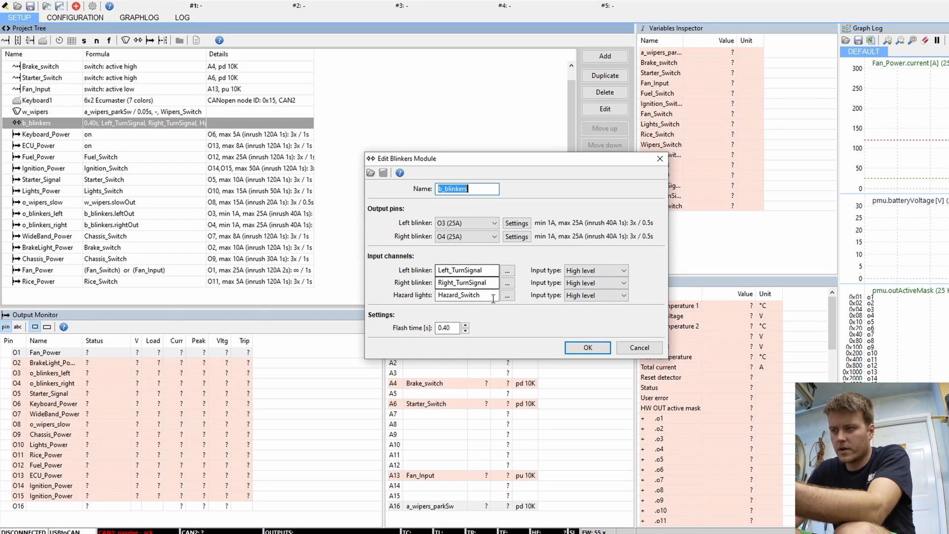
pyautogui.moveTo(445, 344)
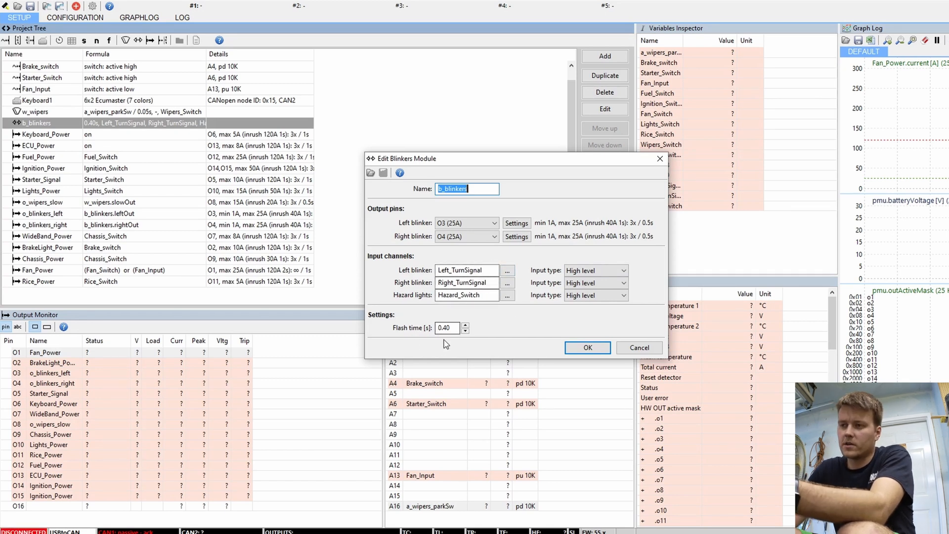
pyautogui.moveTo(639, 347)
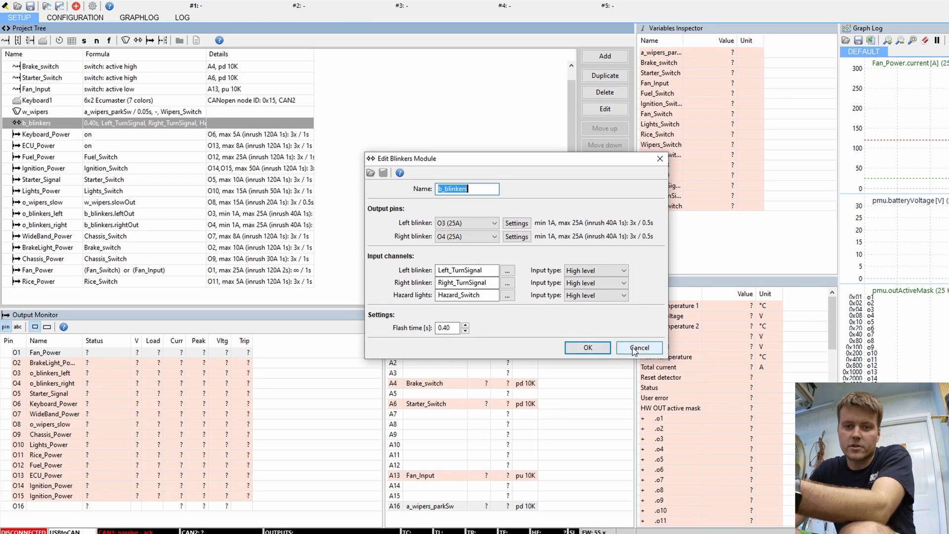
# Cancel the Edit Blinkers Module dialog, leaving the blinkers settings unchanged.
pyautogui.click(639, 348)
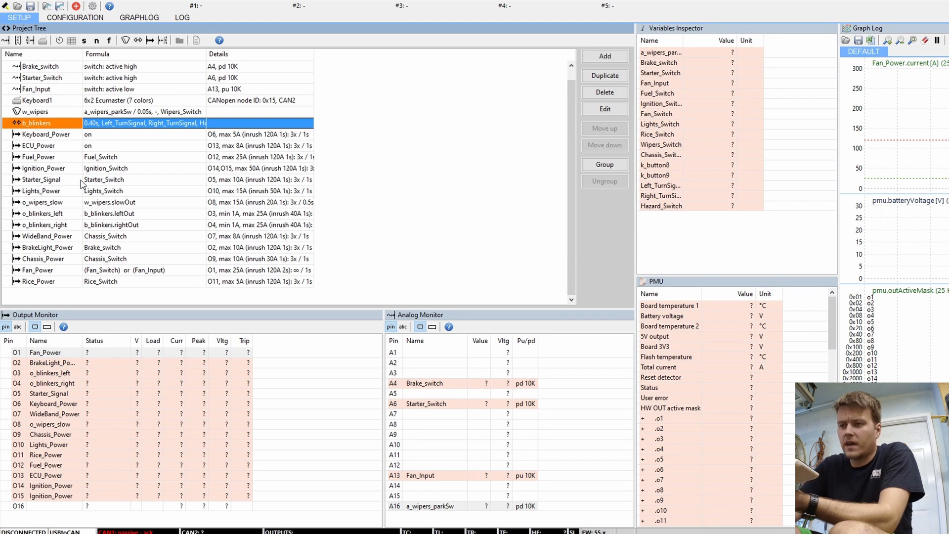
pyautogui.doubleClick(426, 403)
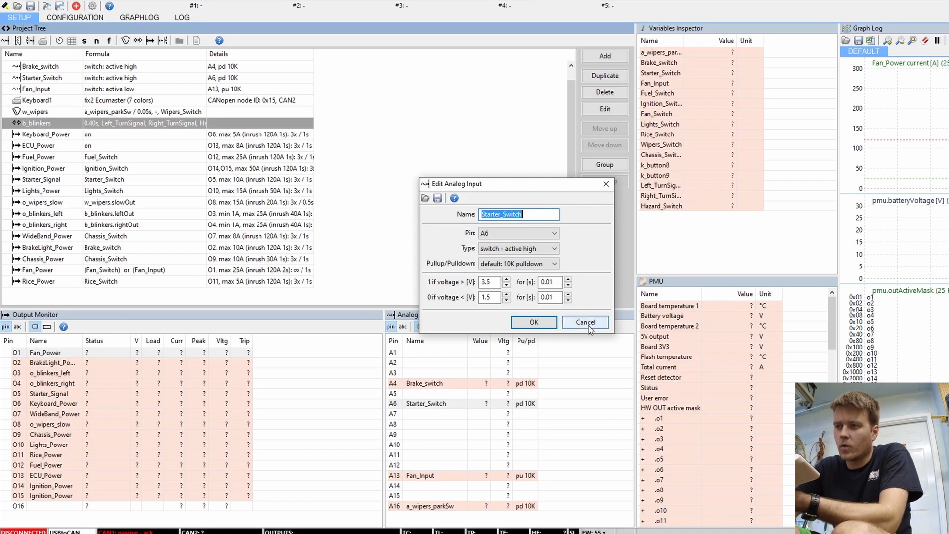
pyautogui.click(585, 322)
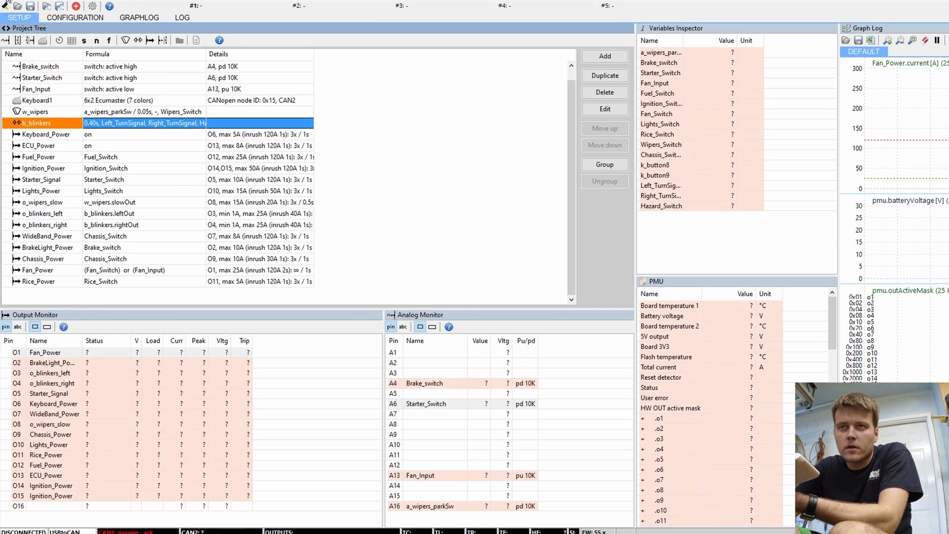
pyautogui.click(20, 18)
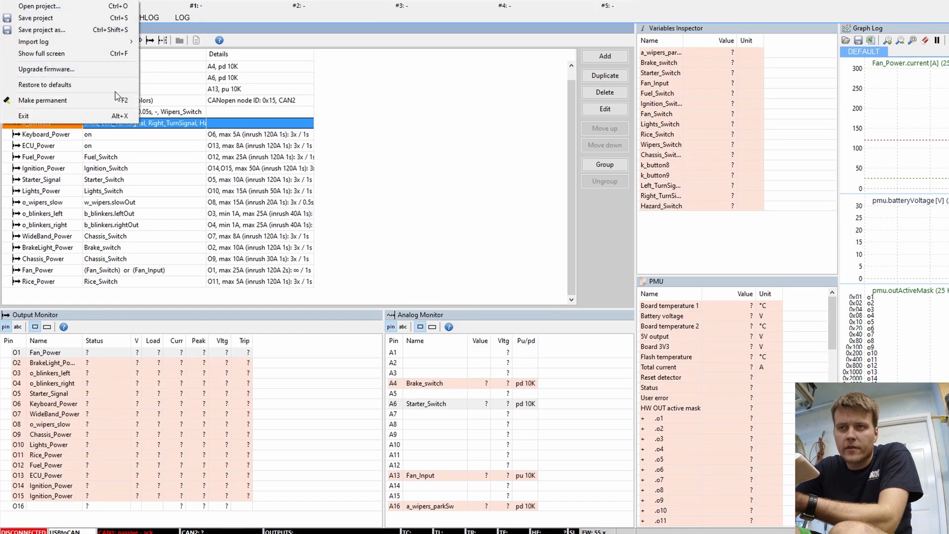
pyautogui.click(447, 100)
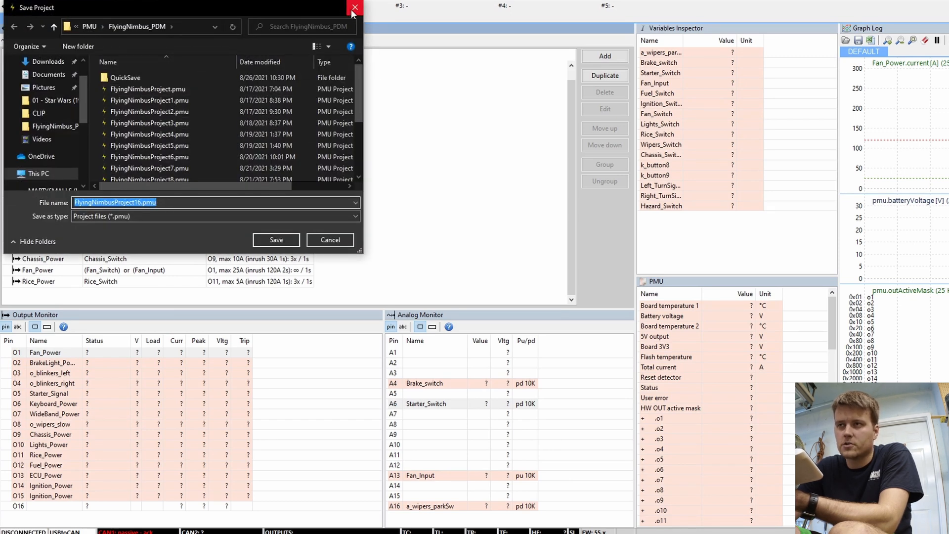
pyautogui.click(351, 8)
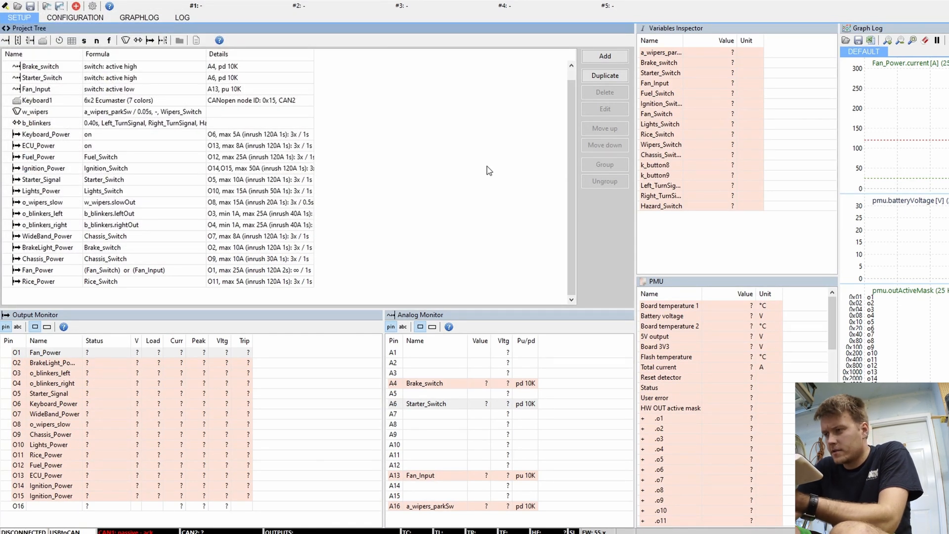